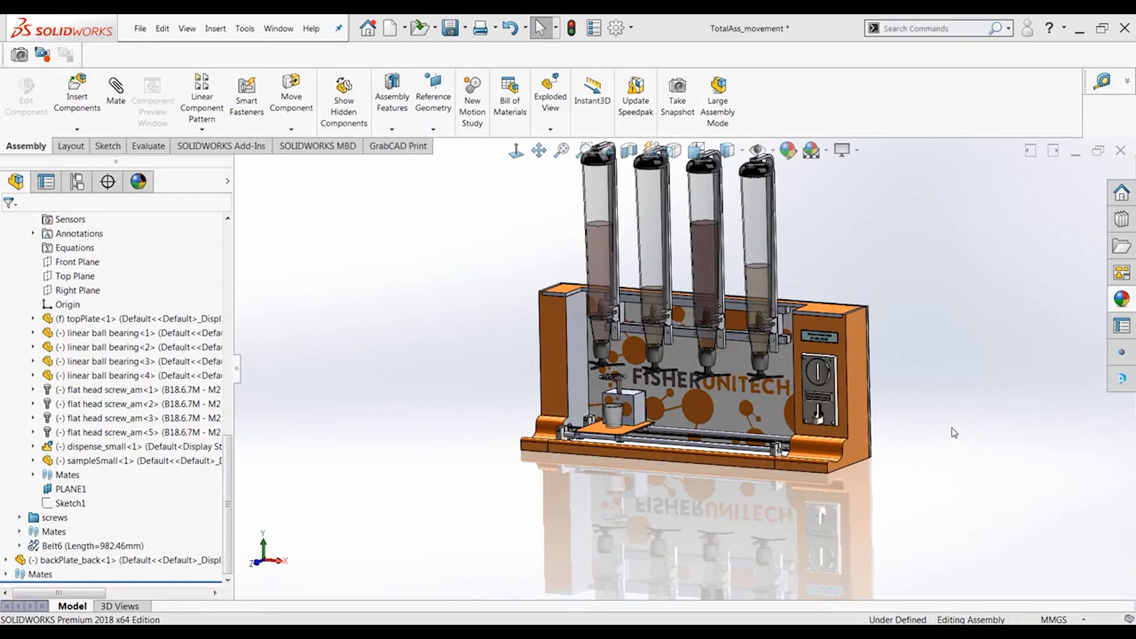
mouse_move(947, 410)
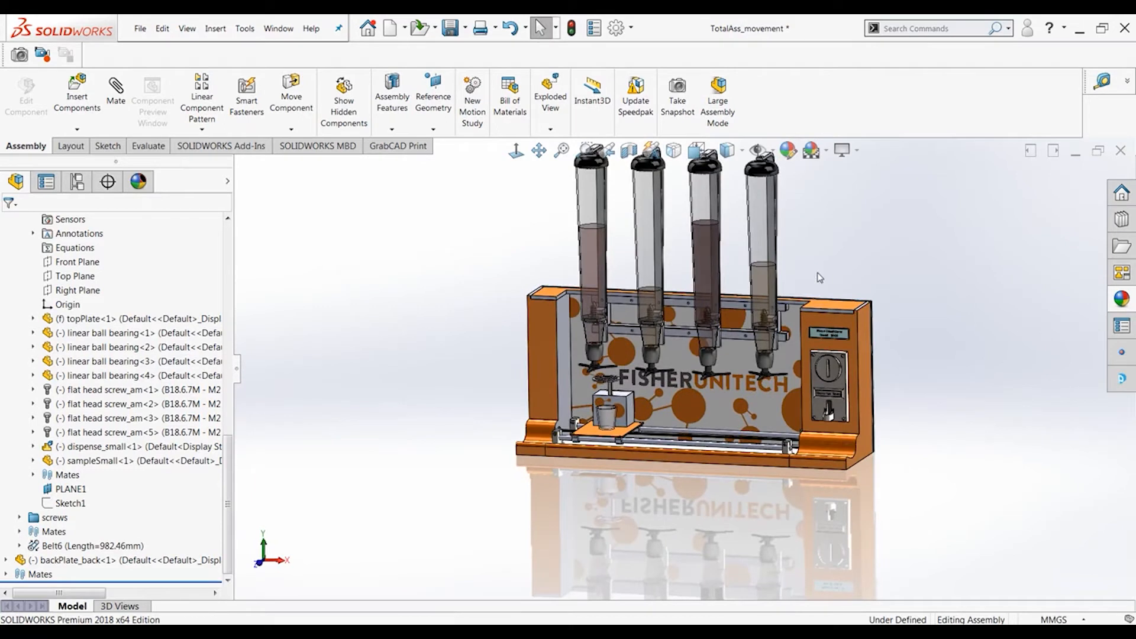
mouse_move(816, 278)
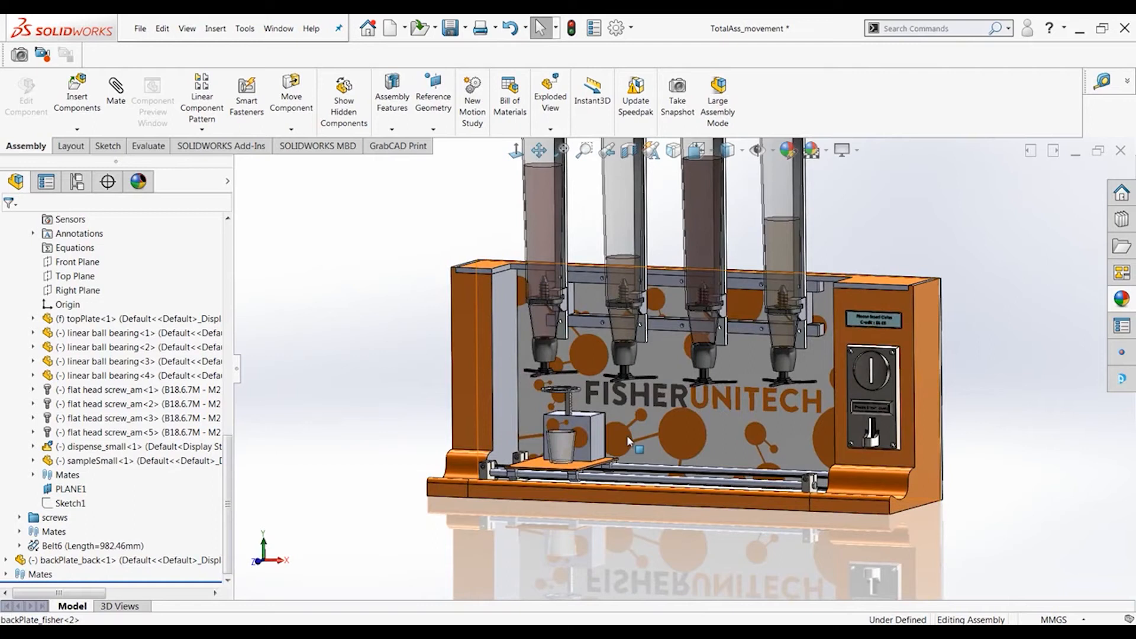
mouse_move(621, 438)
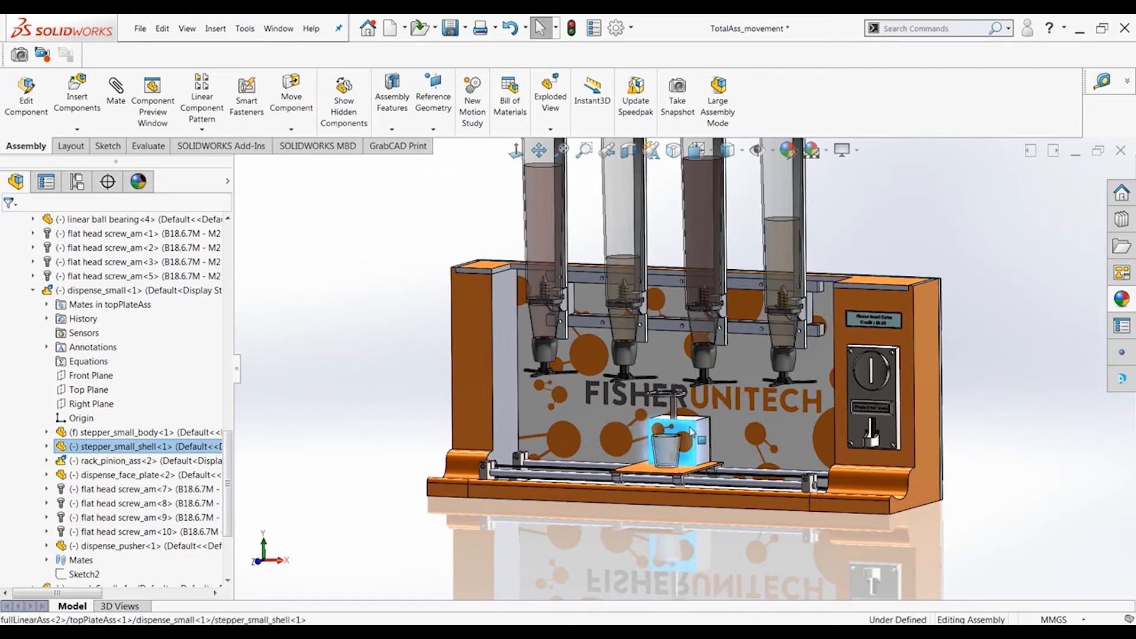
Step: Select the cup-carrying top plate and open its fullLinearAss subassembly on its own
left_click(291, 99)
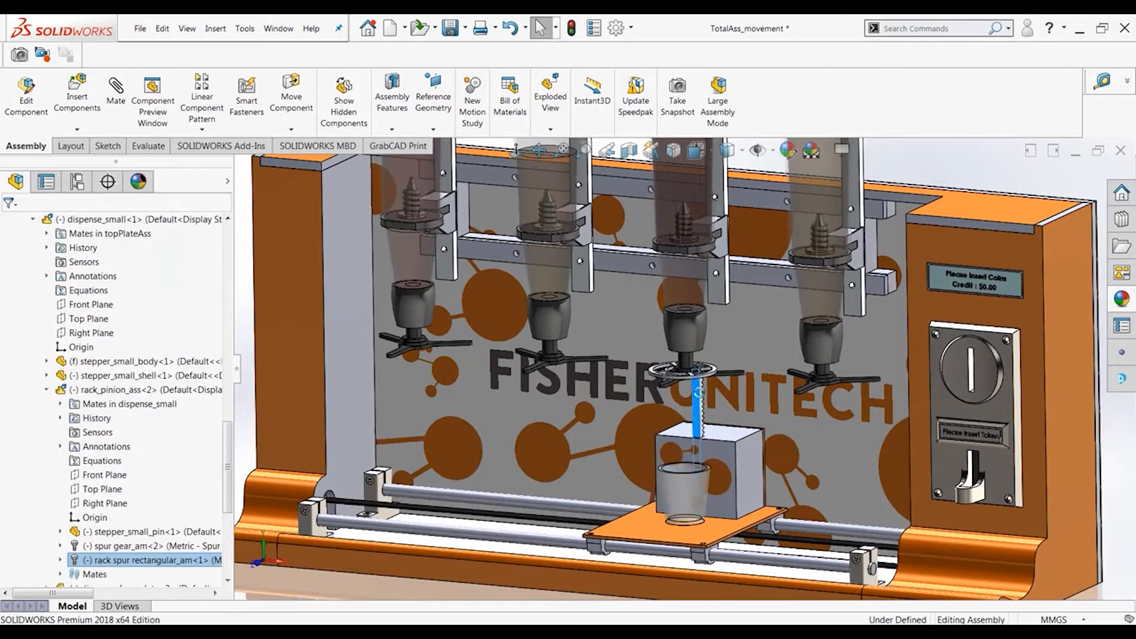
left_click(291, 100)
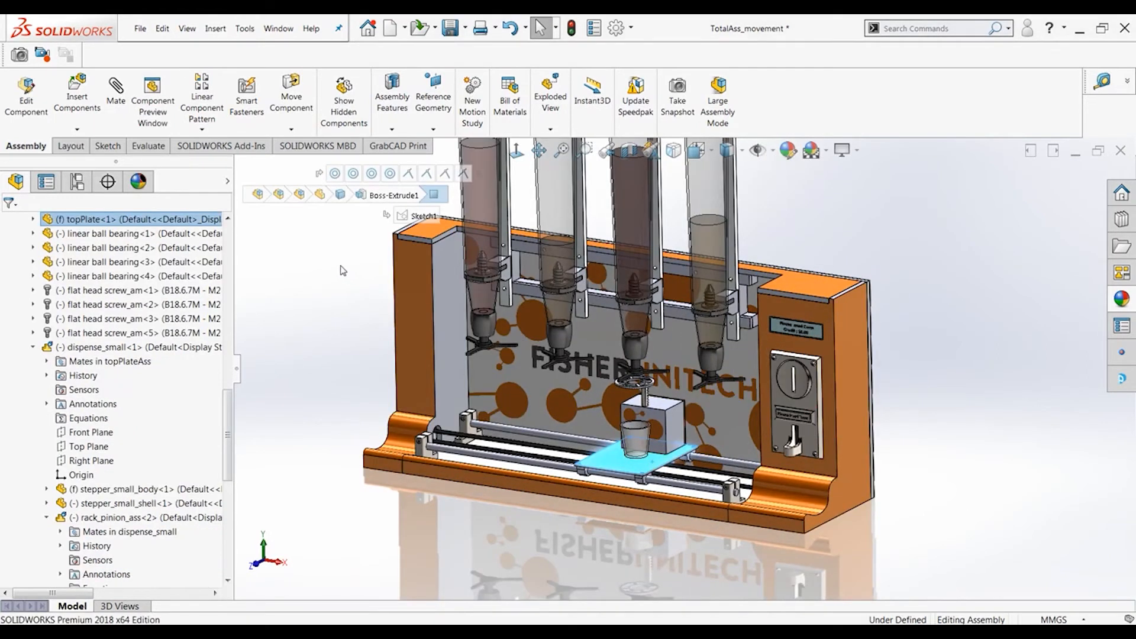
right_click(631, 449)
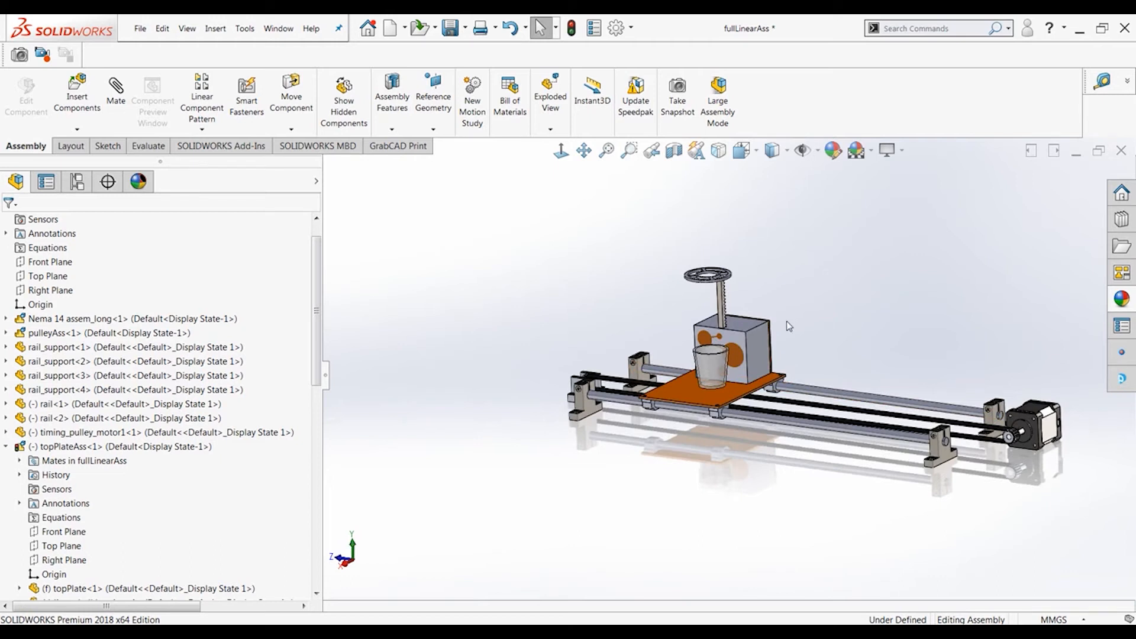
left_click(291, 99)
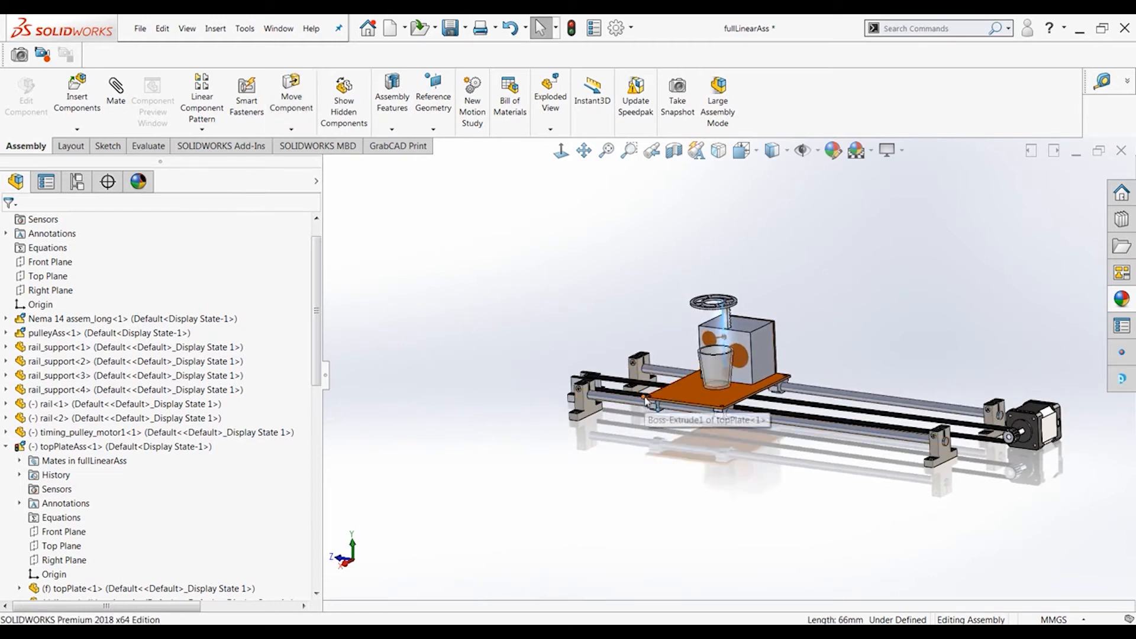
mouse_move(727, 327)
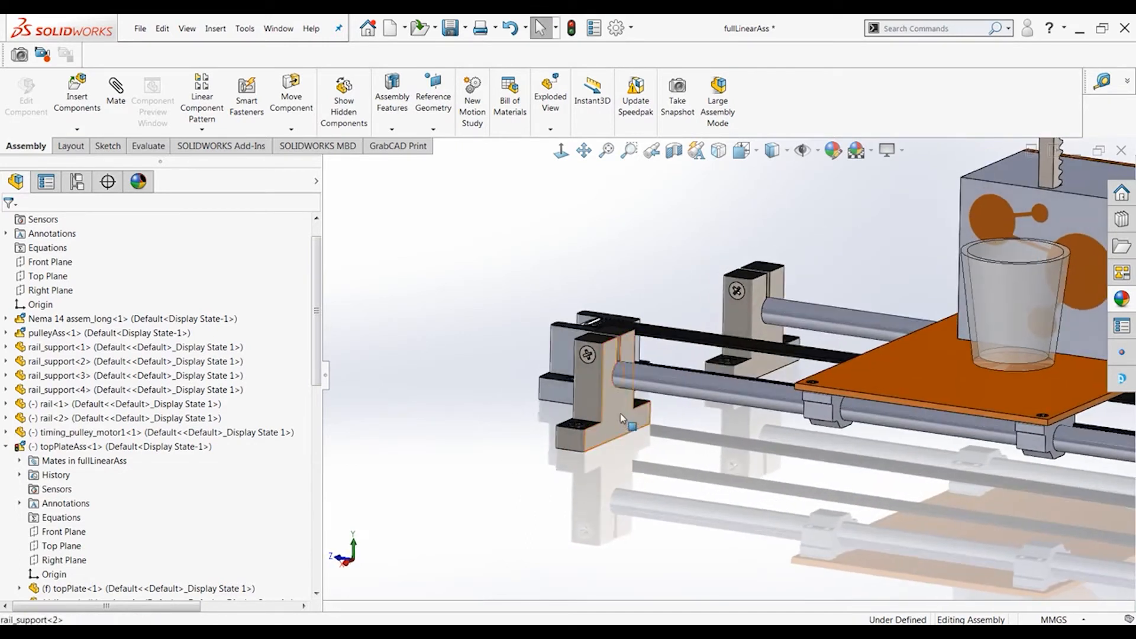
Step: Add a distance mate (Distance14) between the rail_support<2> face and the topPlate face
left_click(115, 99)
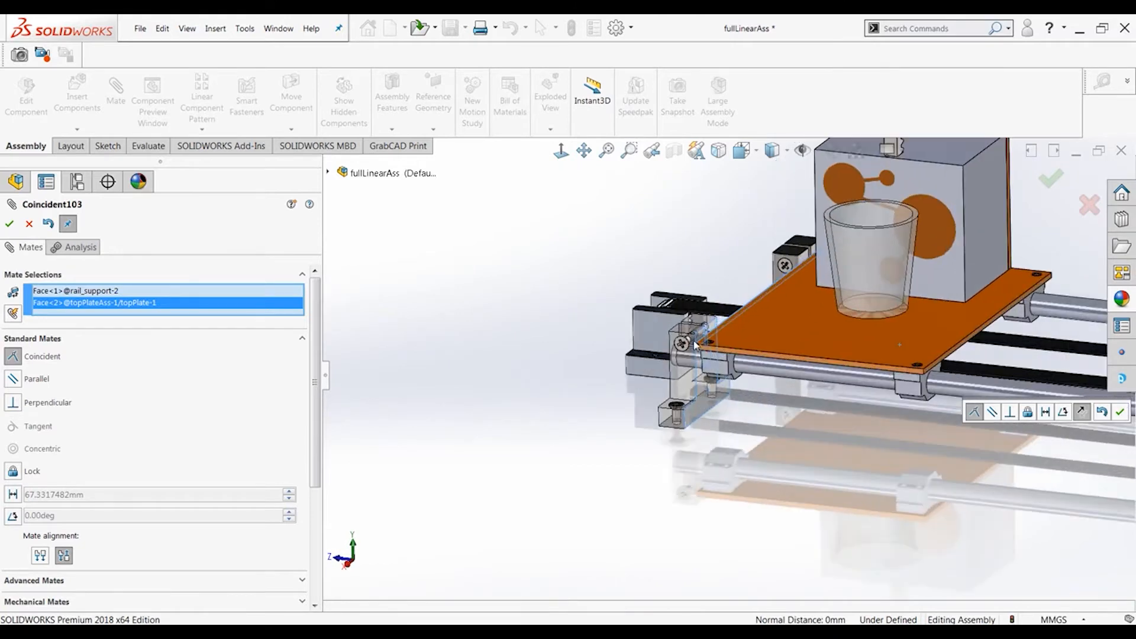
mouse_move(619, 437)
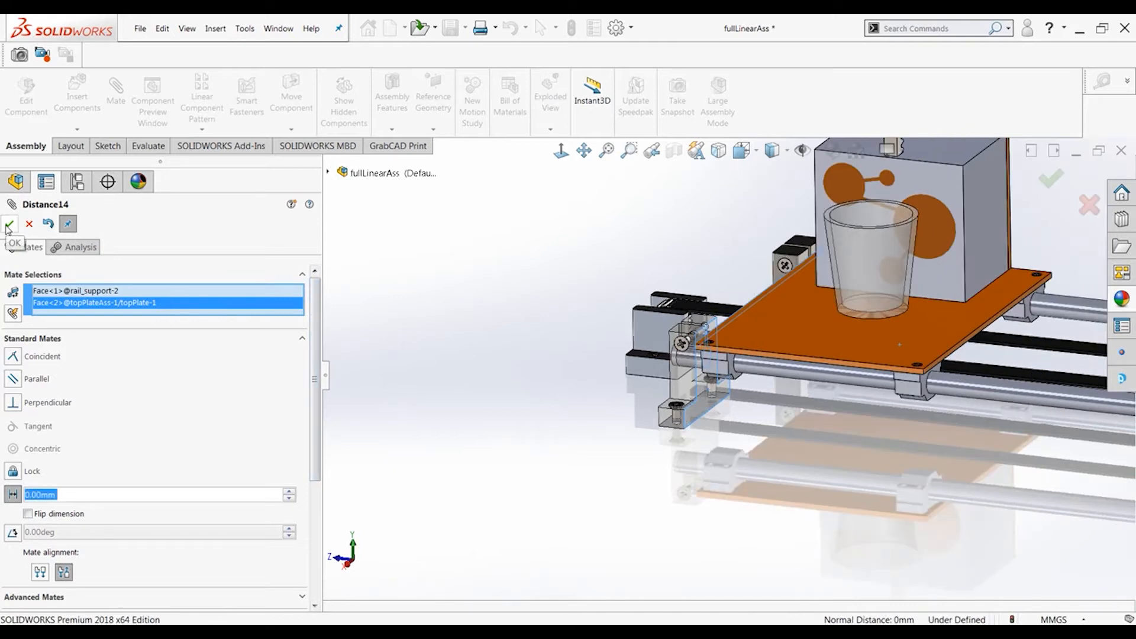
left_click(9, 224)
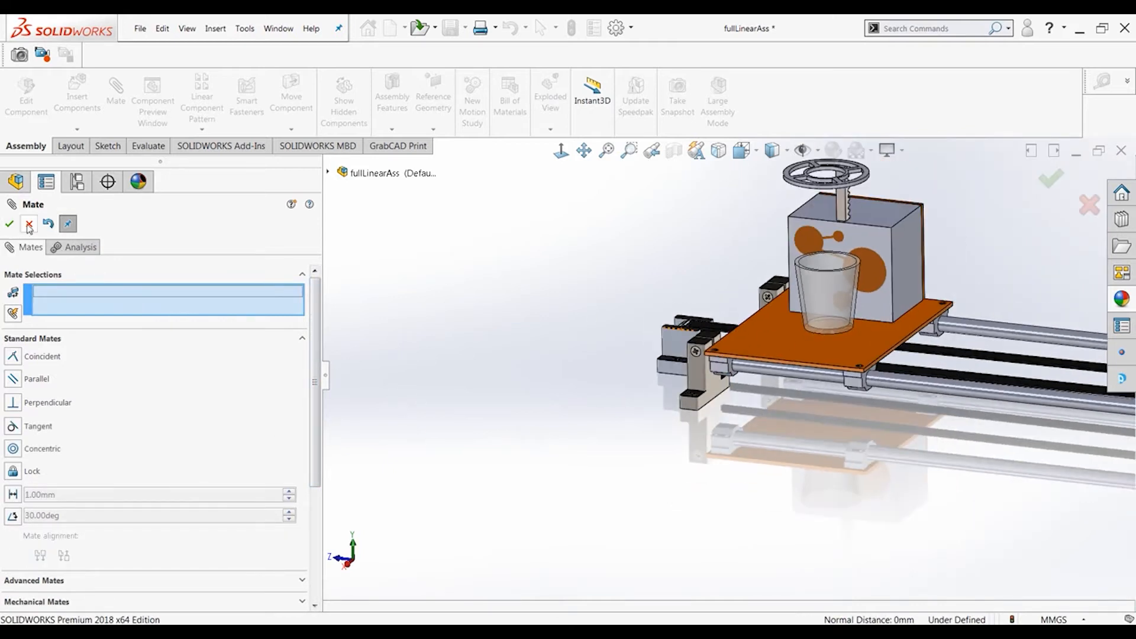
left_click(28, 223)
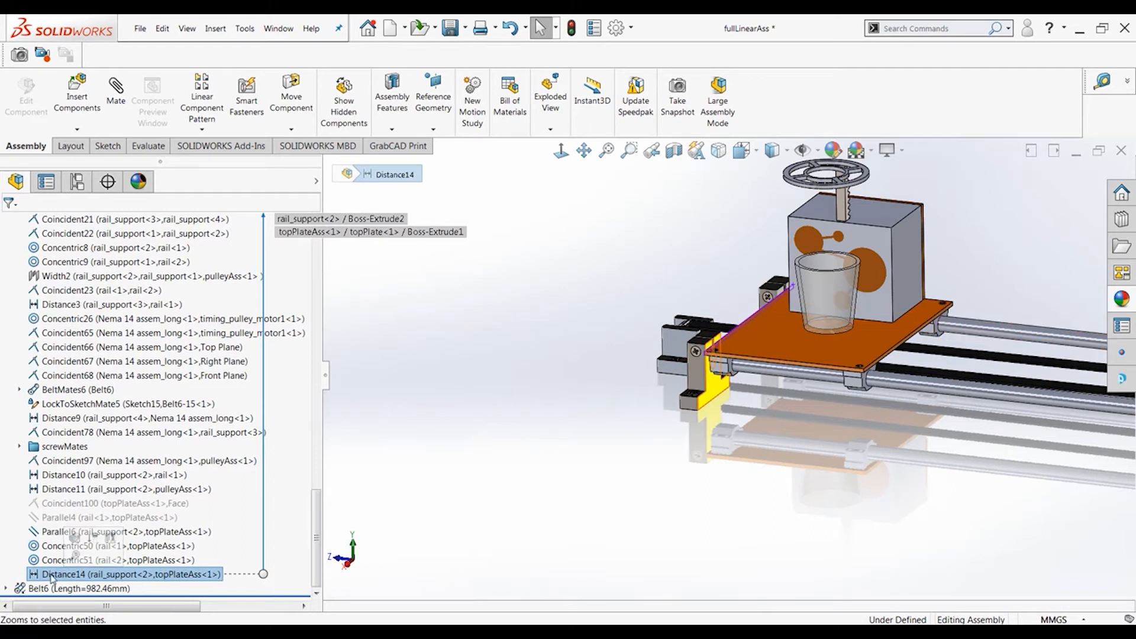
Step: Rename Distance14 to plate_distance through its Feature Properties
right_click(127, 573)
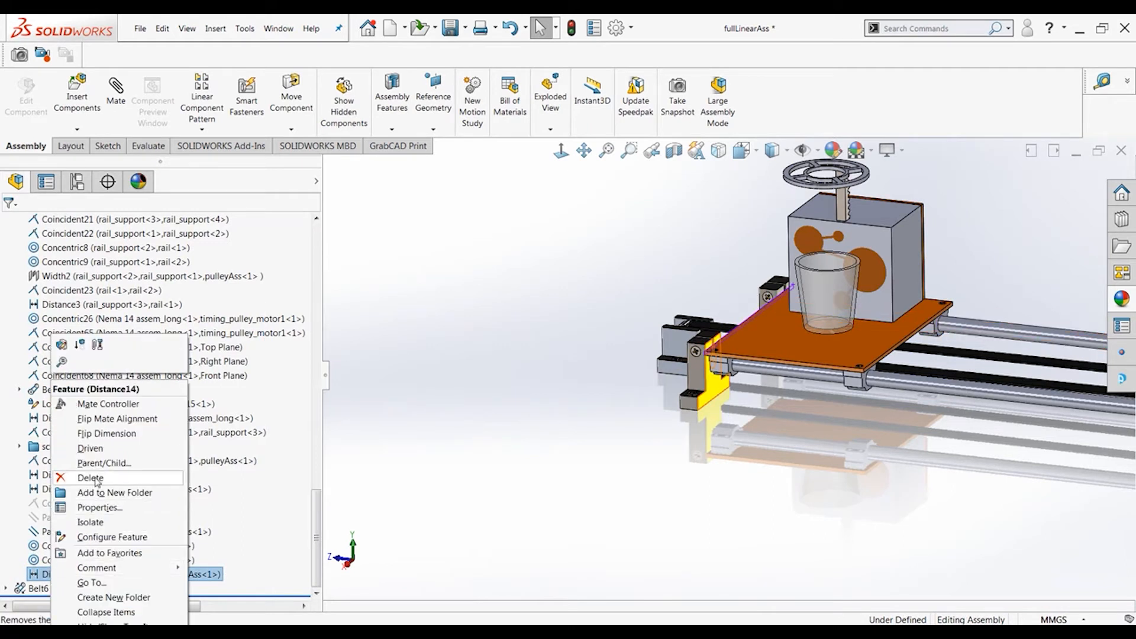
left_click(99, 508)
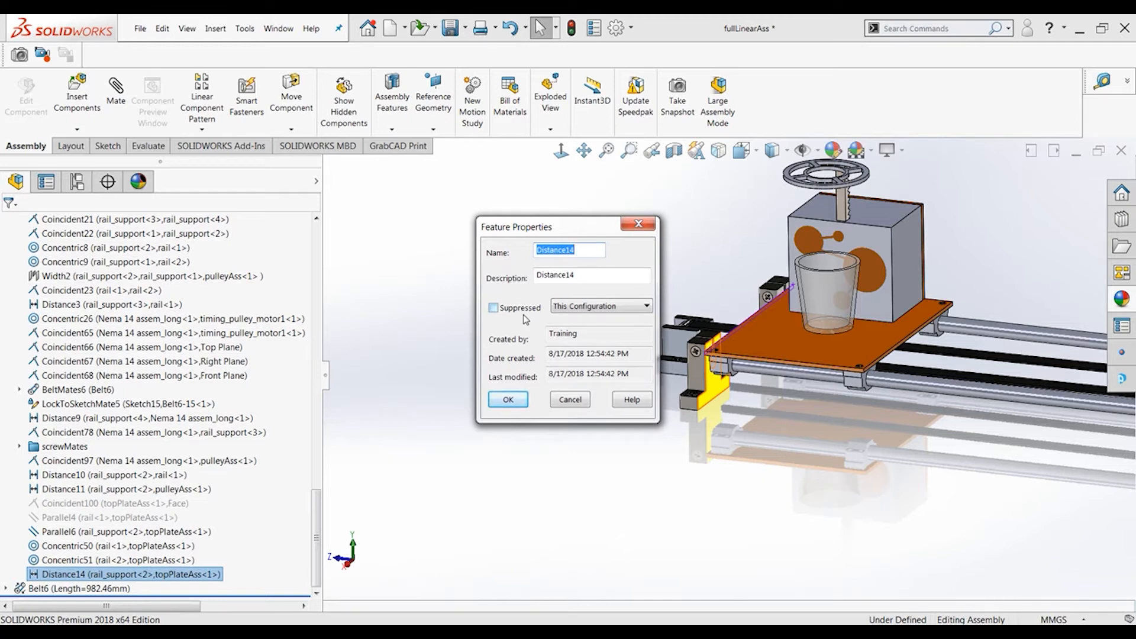
type("plate")
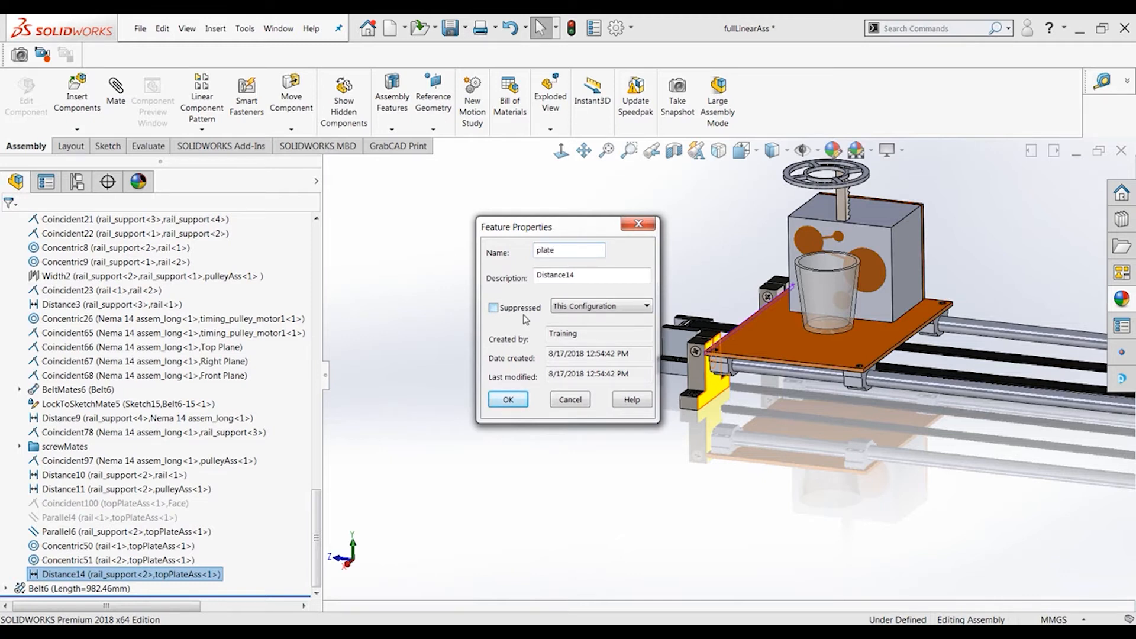
type("_distance")
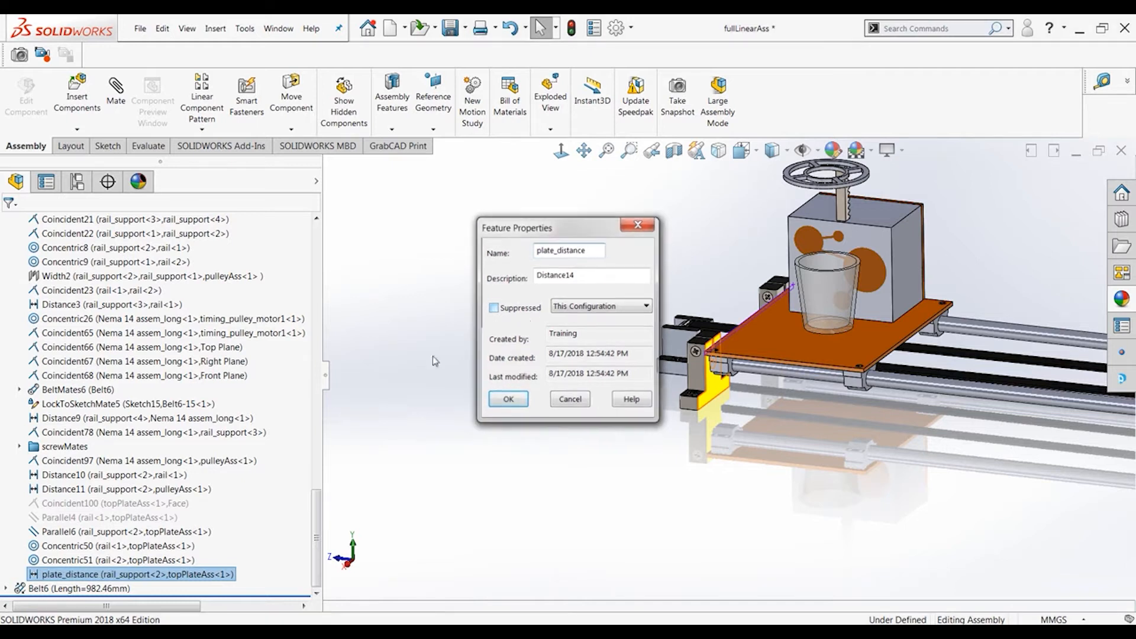
left_click(508, 399)
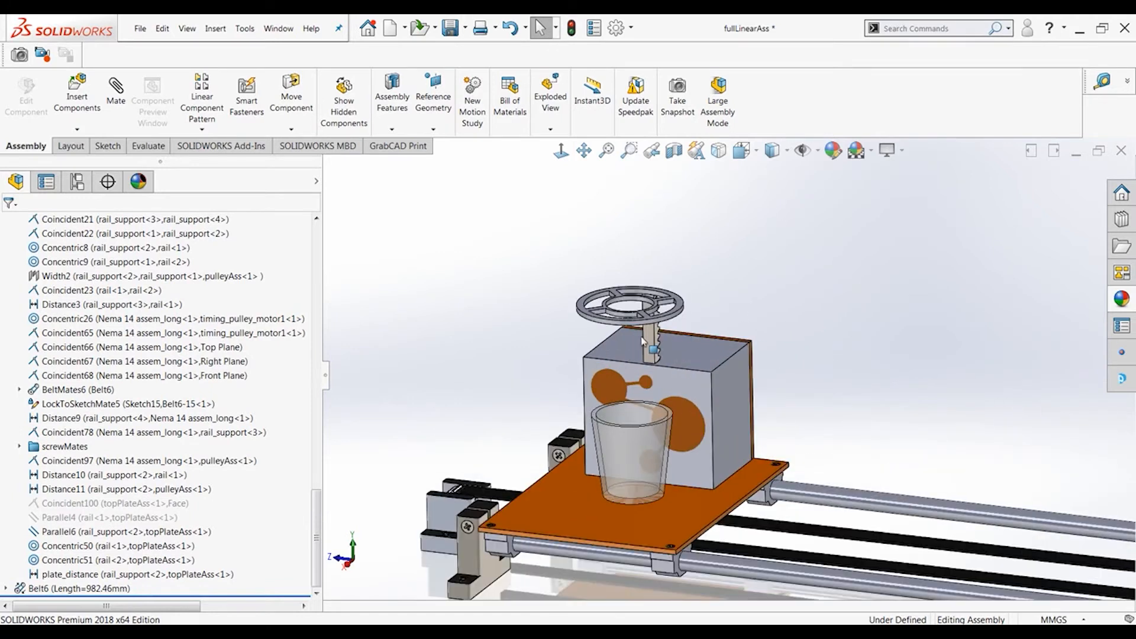
Step: Open dispense_small and accept a Front Plane section cut exposing the rack and gear
left_click(682, 341)
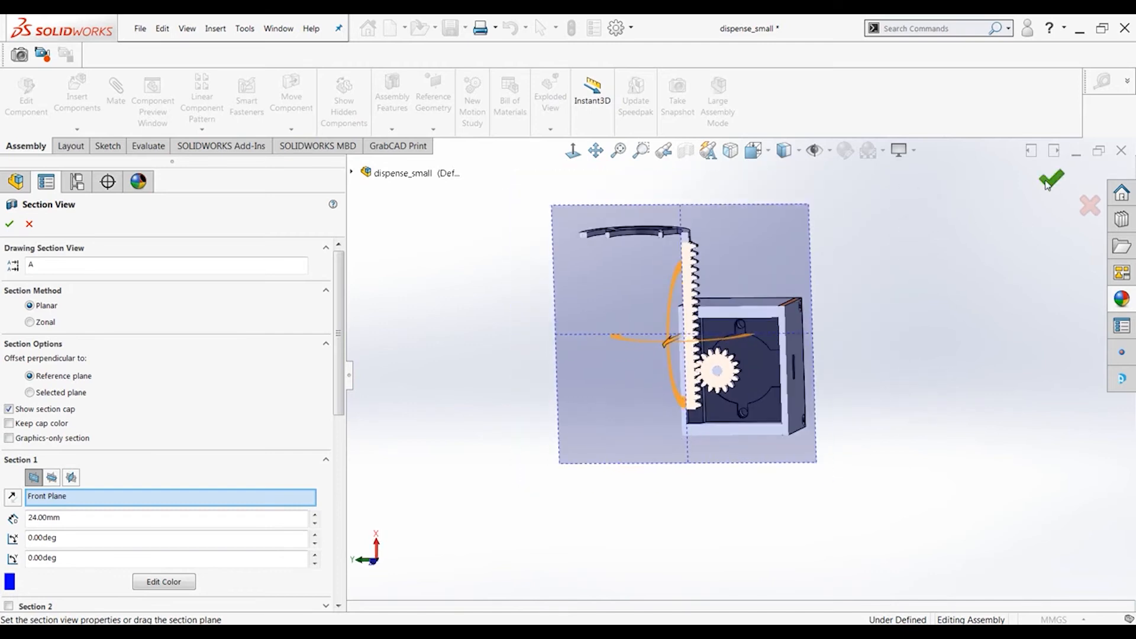
left_click(1050, 180)
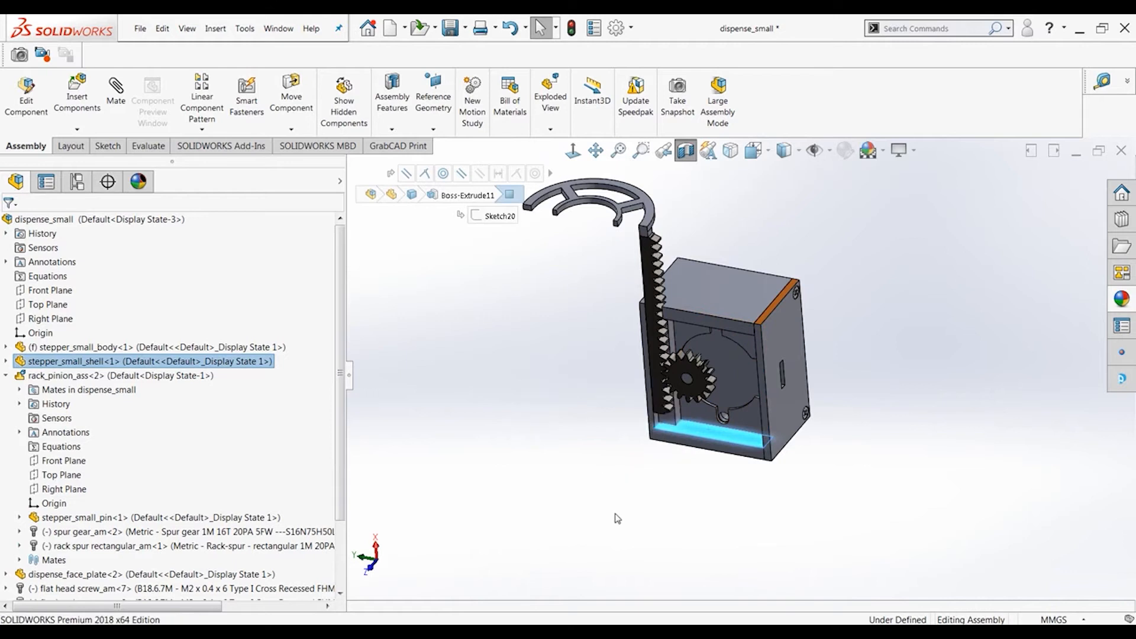
left_click(115, 99)
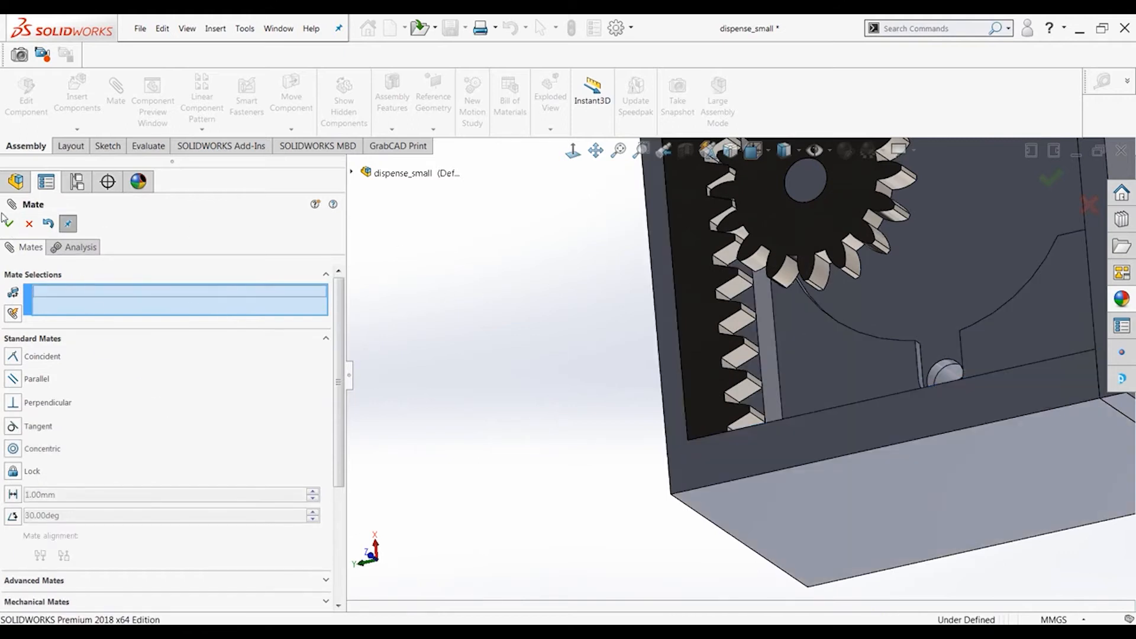
left_click(6, 223)
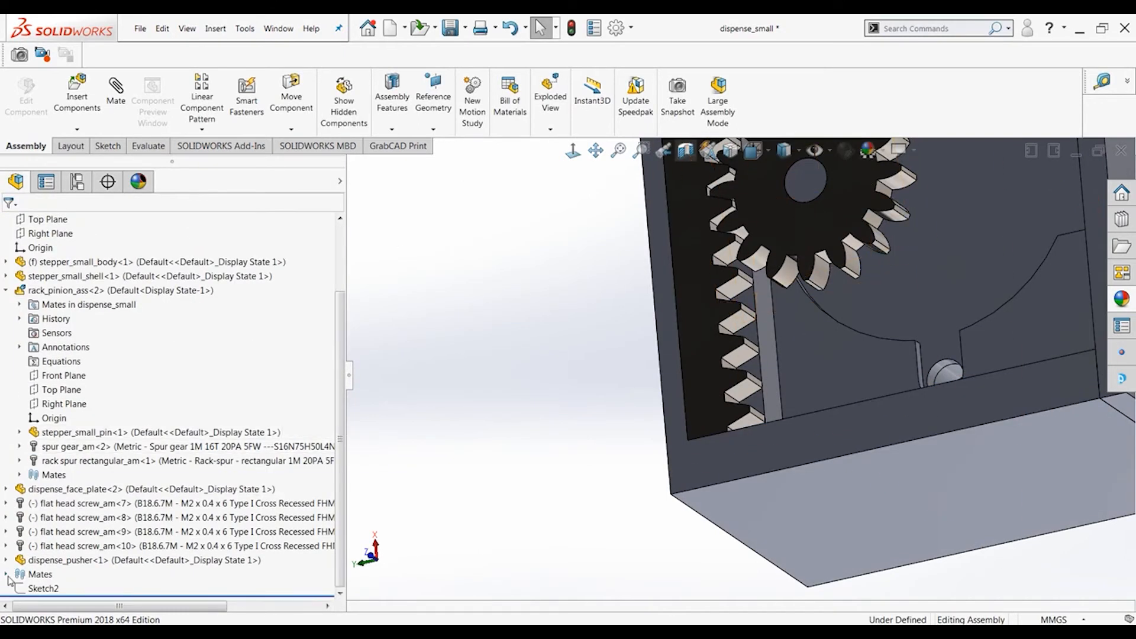
Step: Rename Distance6 between stepper_small_shell and rack_pinion_ass to rack_distance
right_click(55, 574)
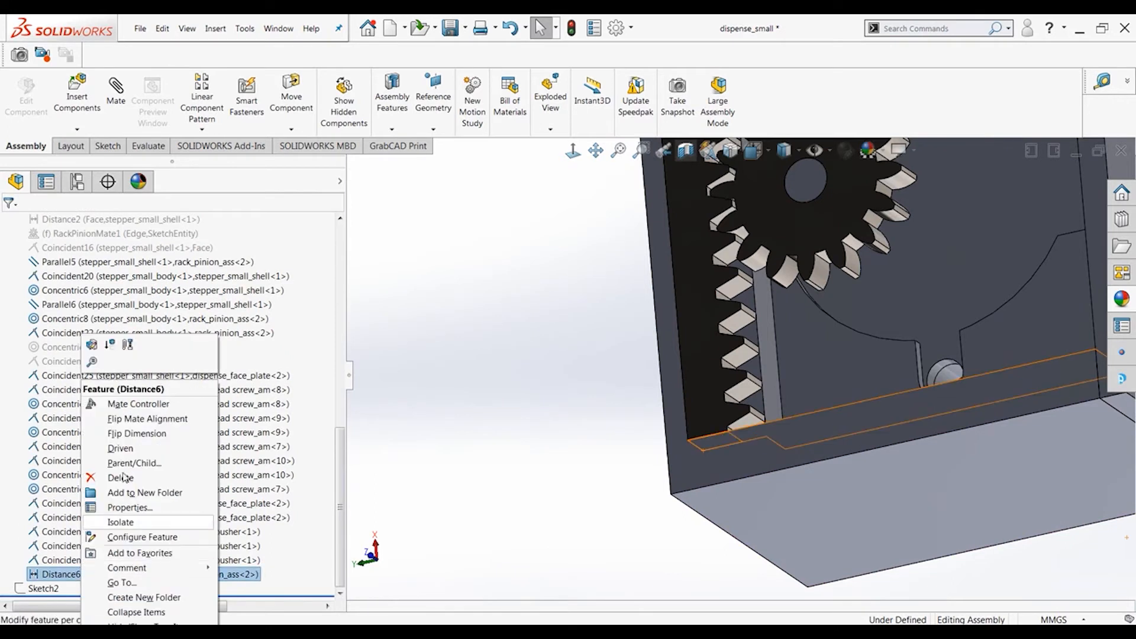
mouse_move(126, 453)
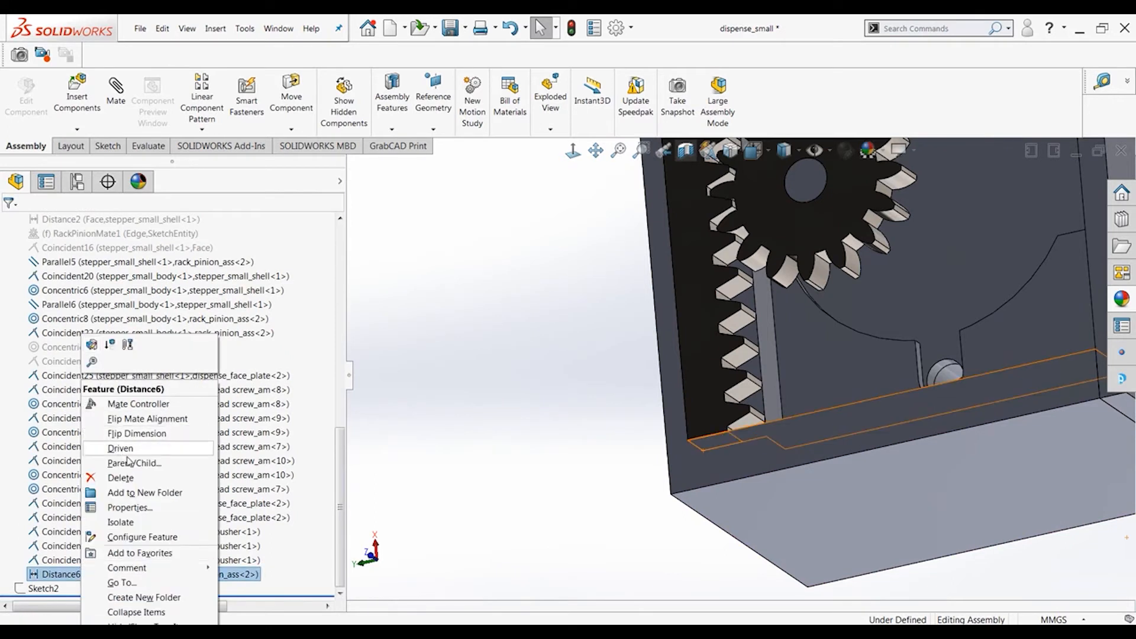
left_click(129, 508)
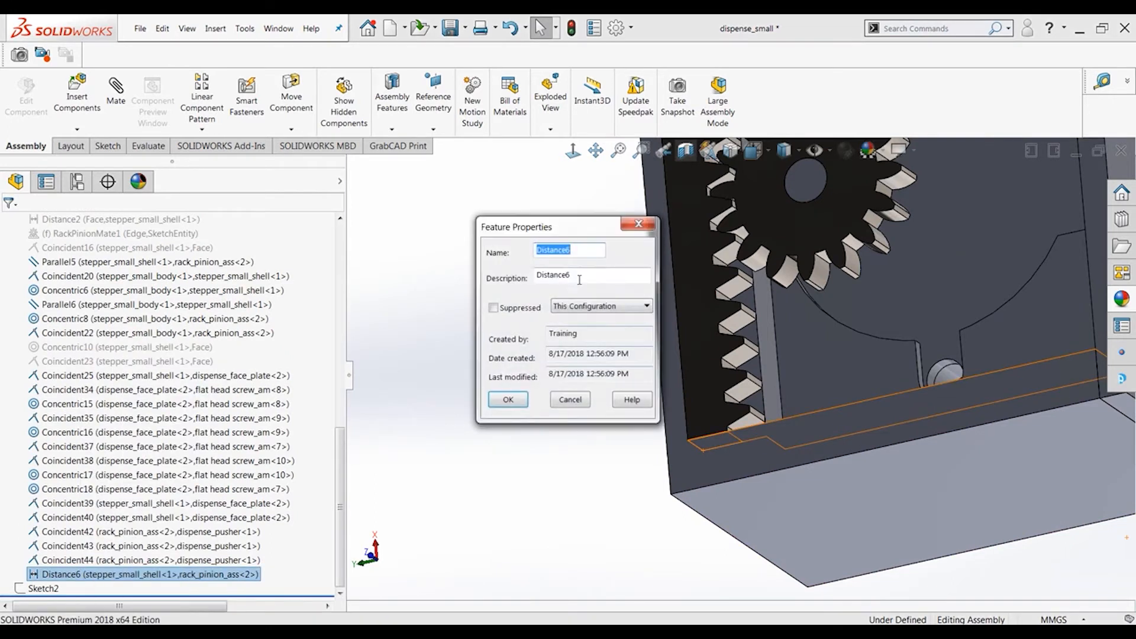
type("ra")
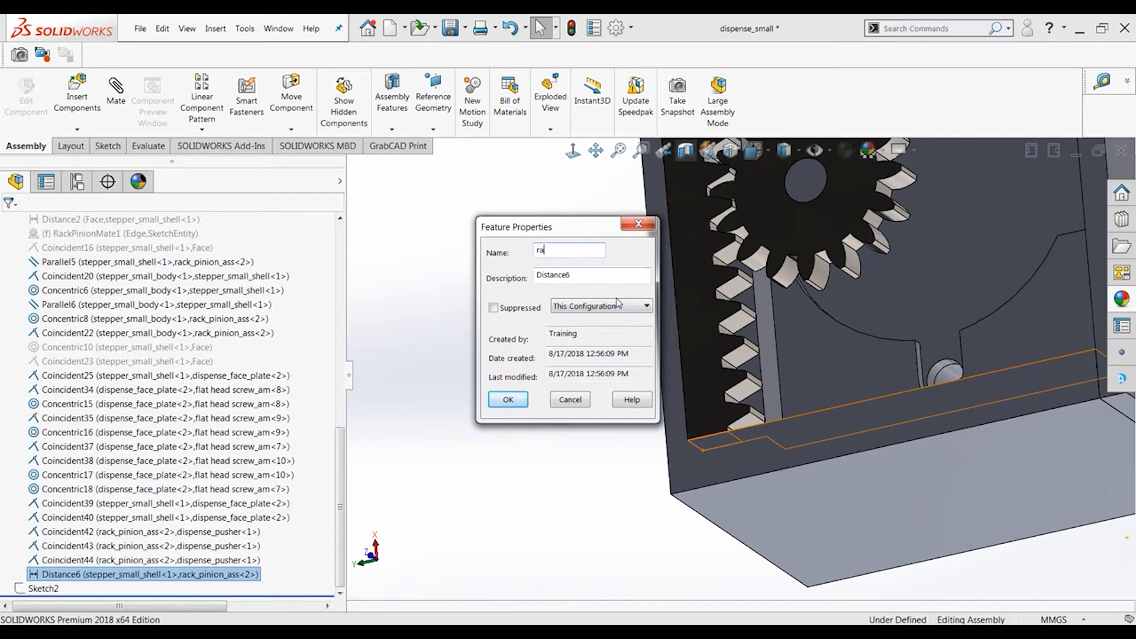
type("ck_distance")
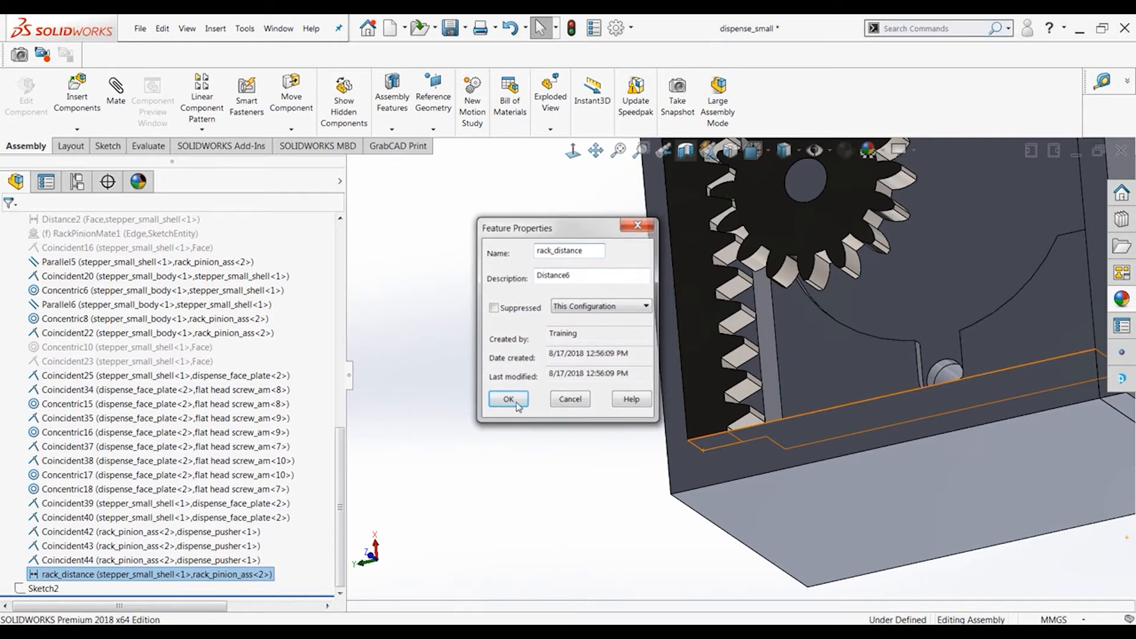
left_click(508, 398)
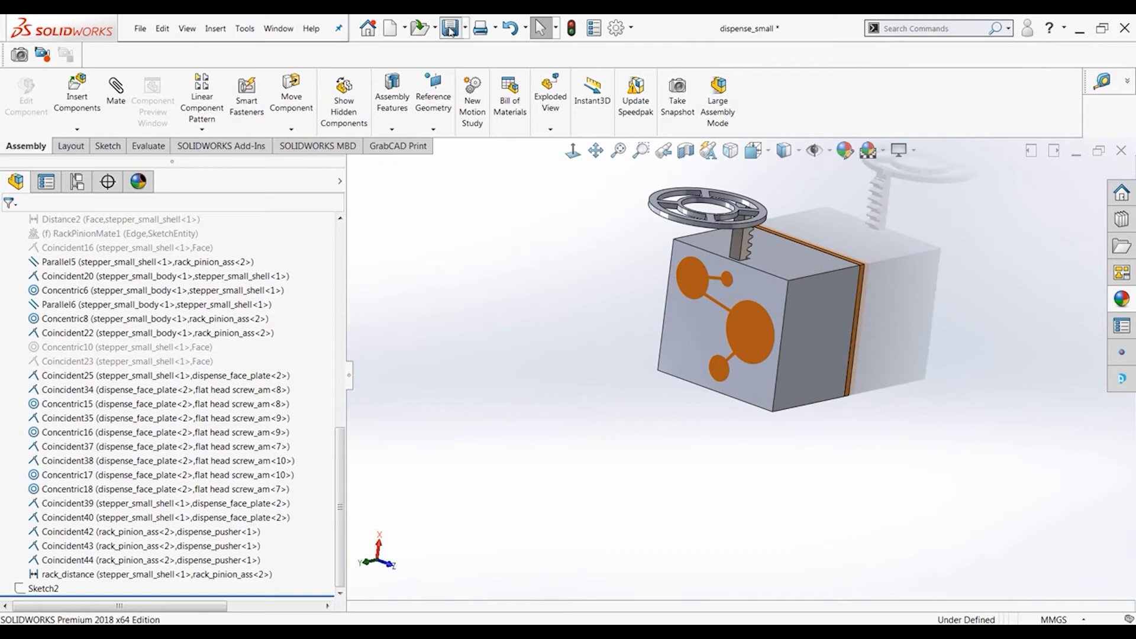
Step: Save dispense_small and switch back to the fullLinearAss document window
left_click(448, 27)
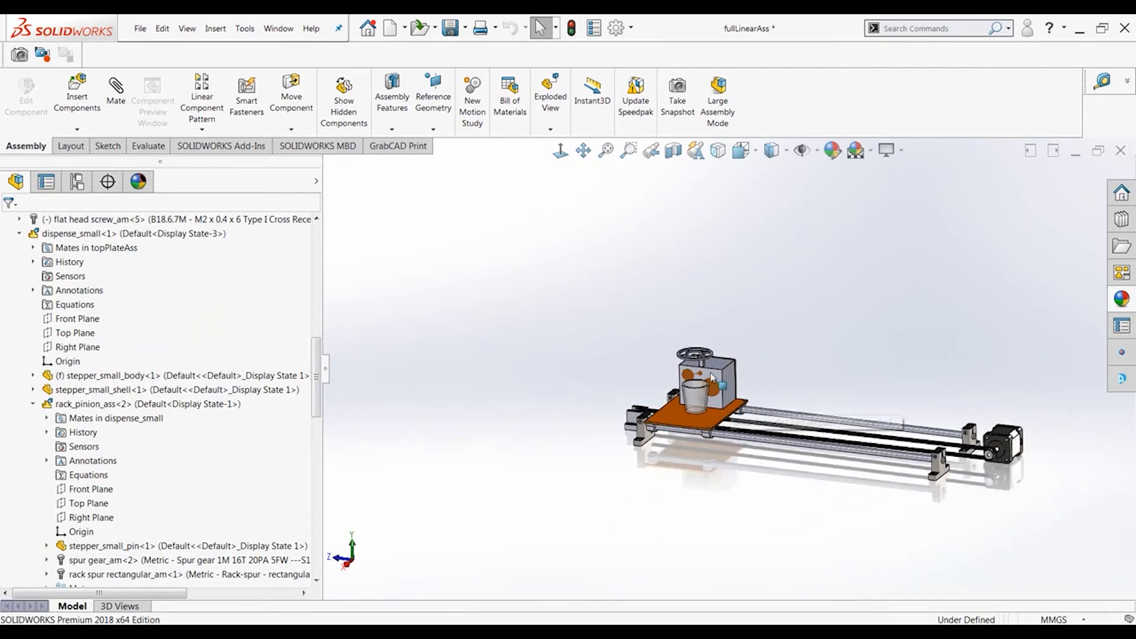
left_click(713, 392)
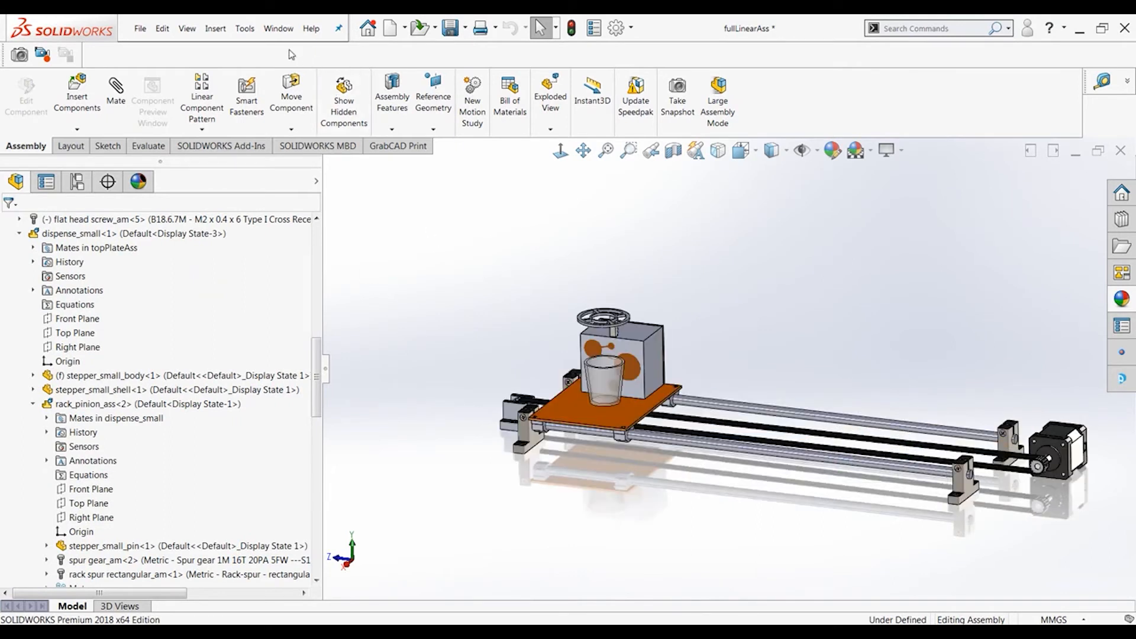
Step: Insert a Mate Controller driving plate_distance and rack_distance, both 0.00mm at Position 1
left_click(214, 29)
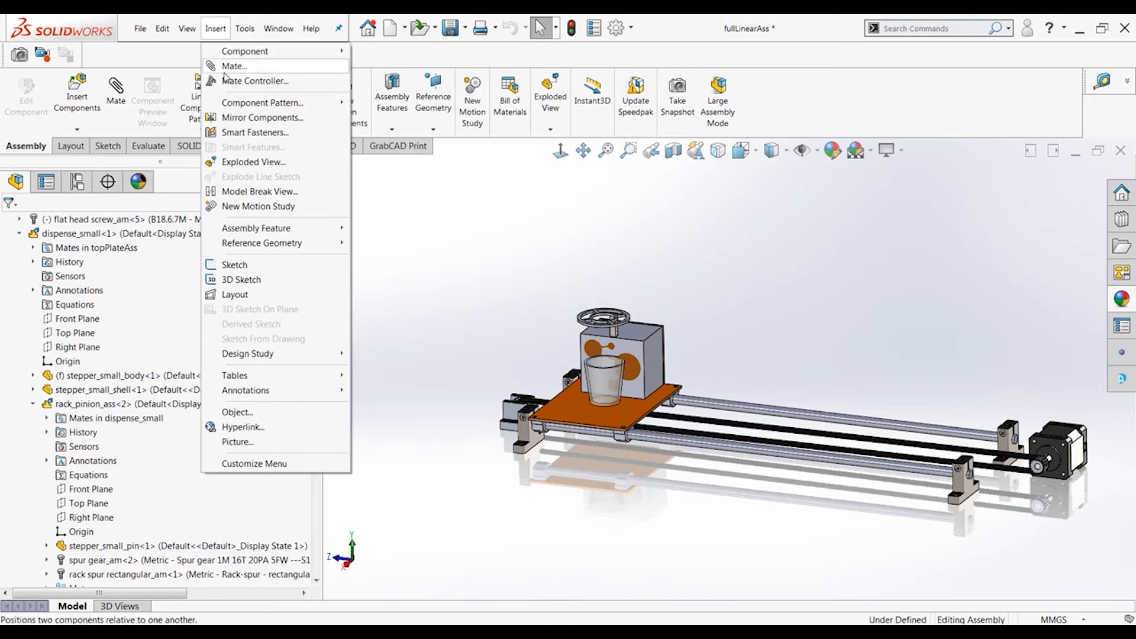
left_click(254, 81)
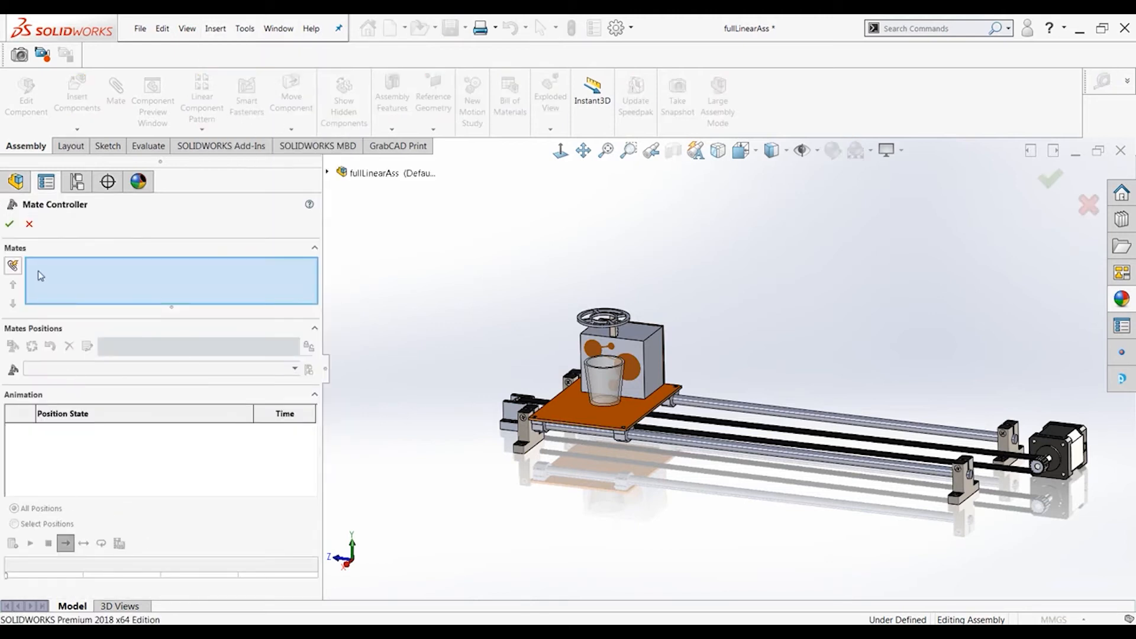
left_click(328, 172)
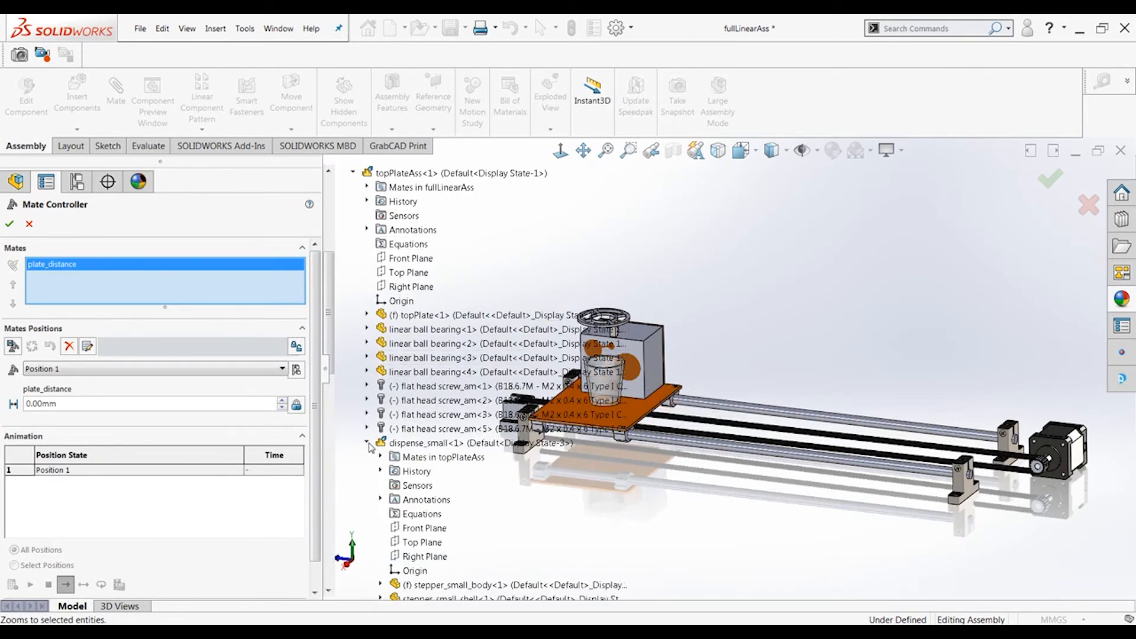
scroll("down", 3)
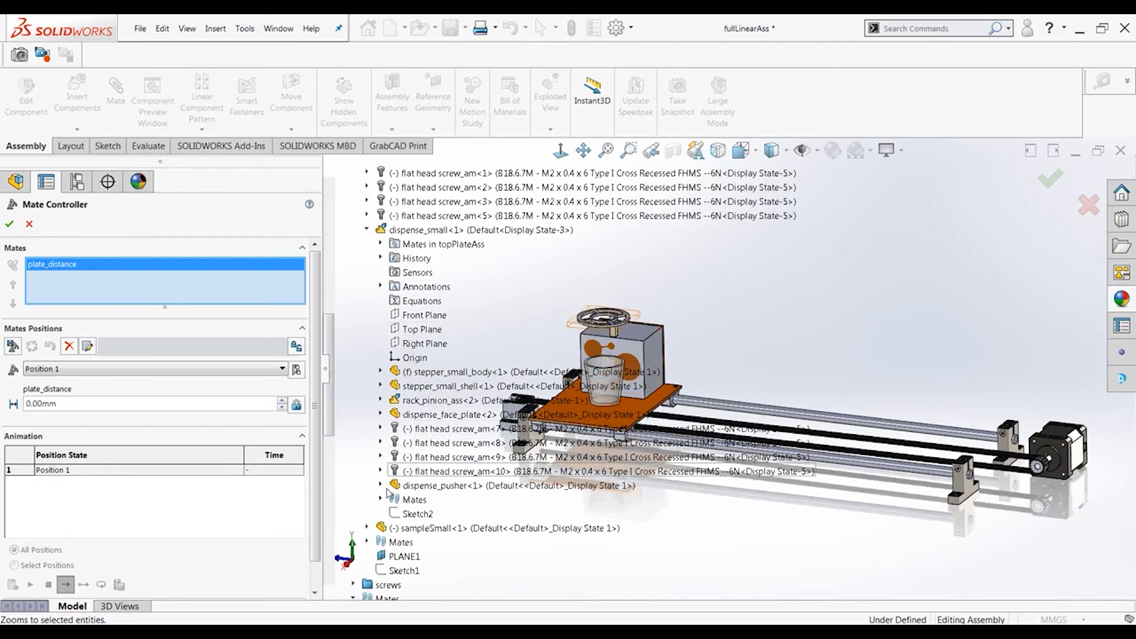
scroll("down", 3)
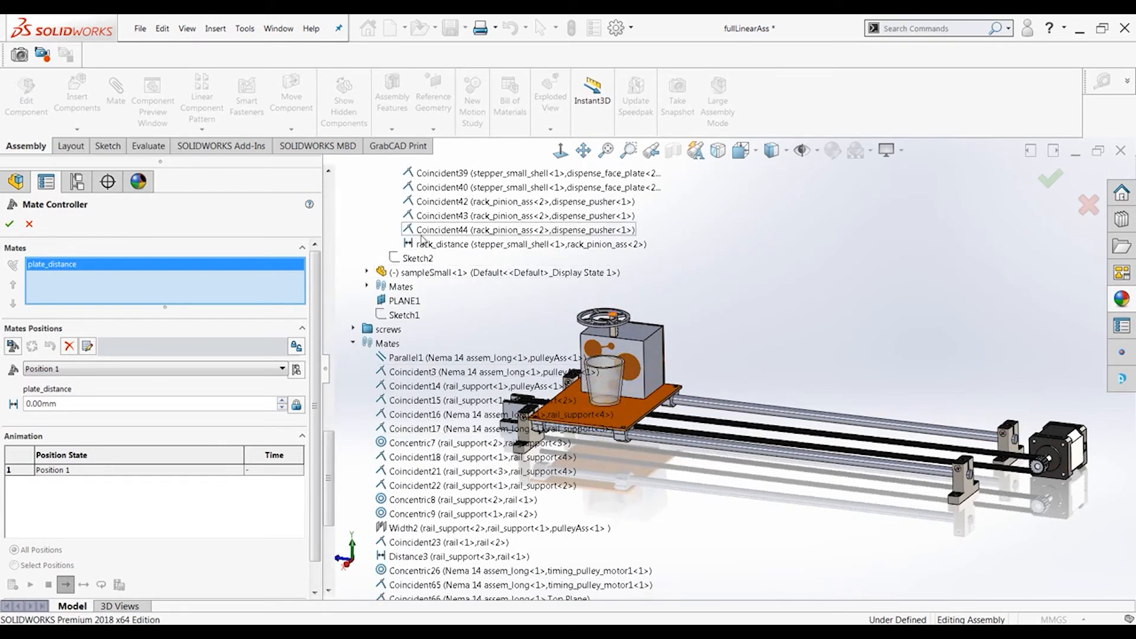
left_click(523, 244)
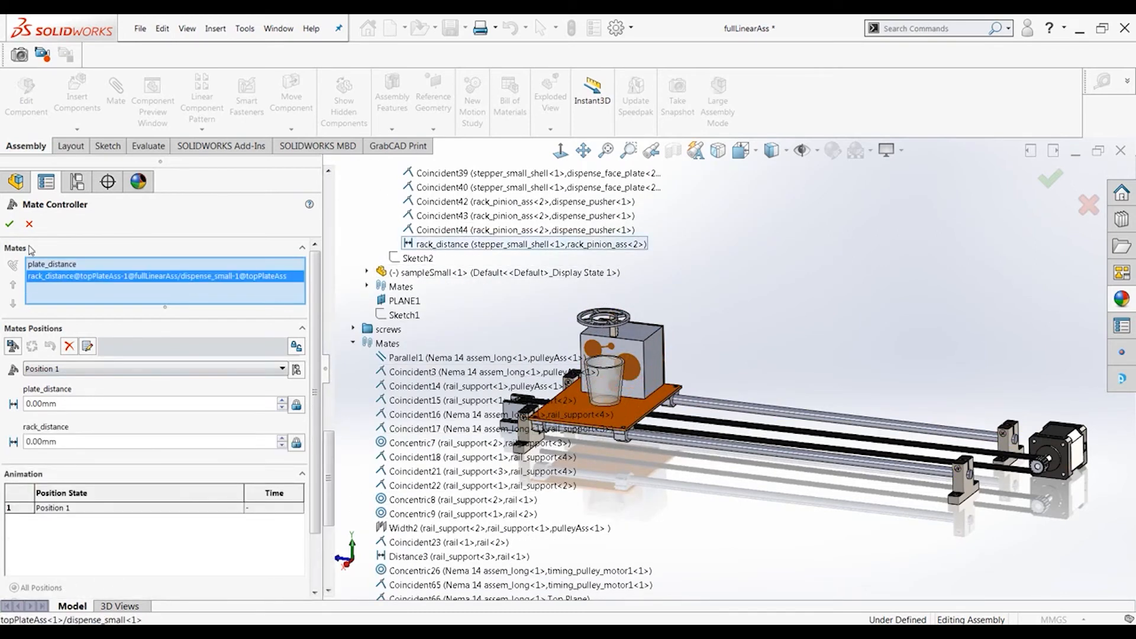
left_click(282, 369)
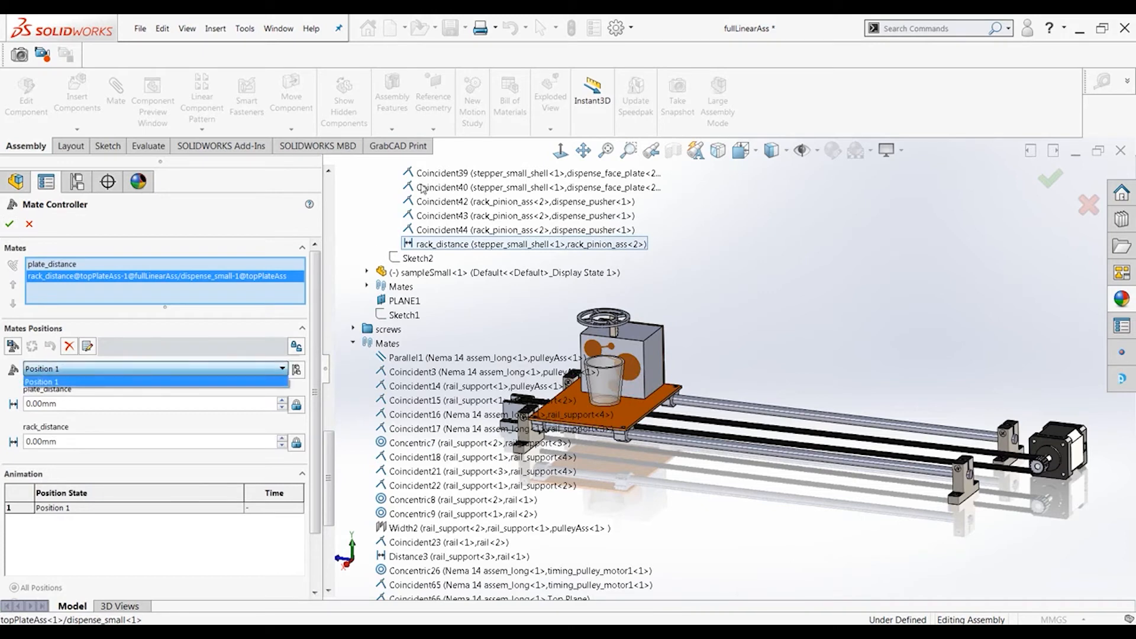
left_click(153, 369)
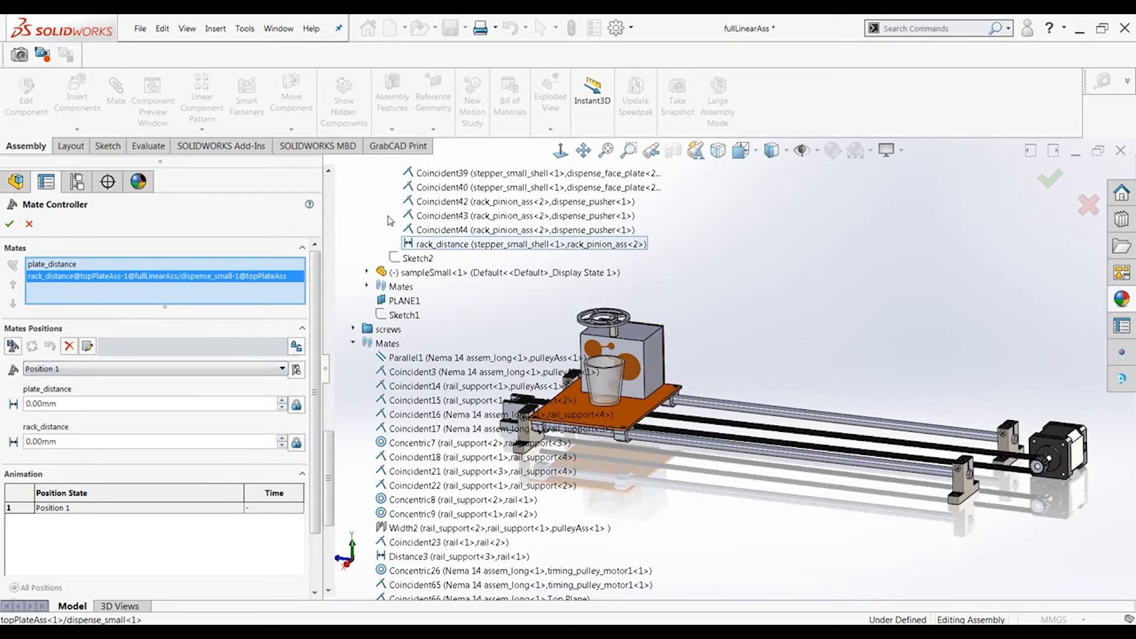
scroll("up", 3)
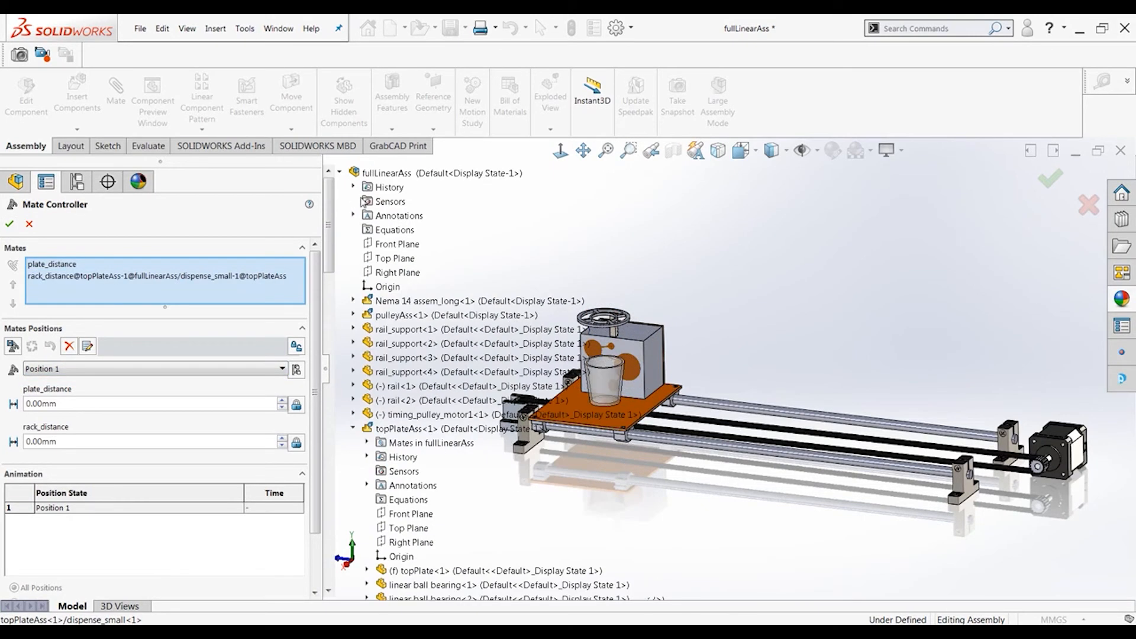
left_click(326, 172)
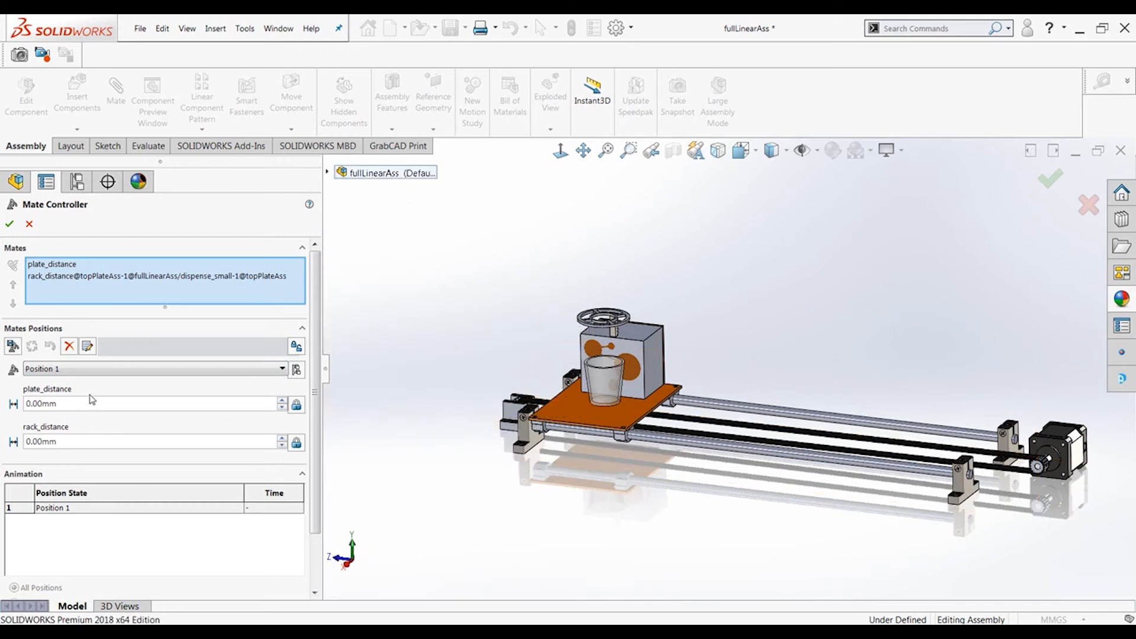
mouse_move(77, 425)
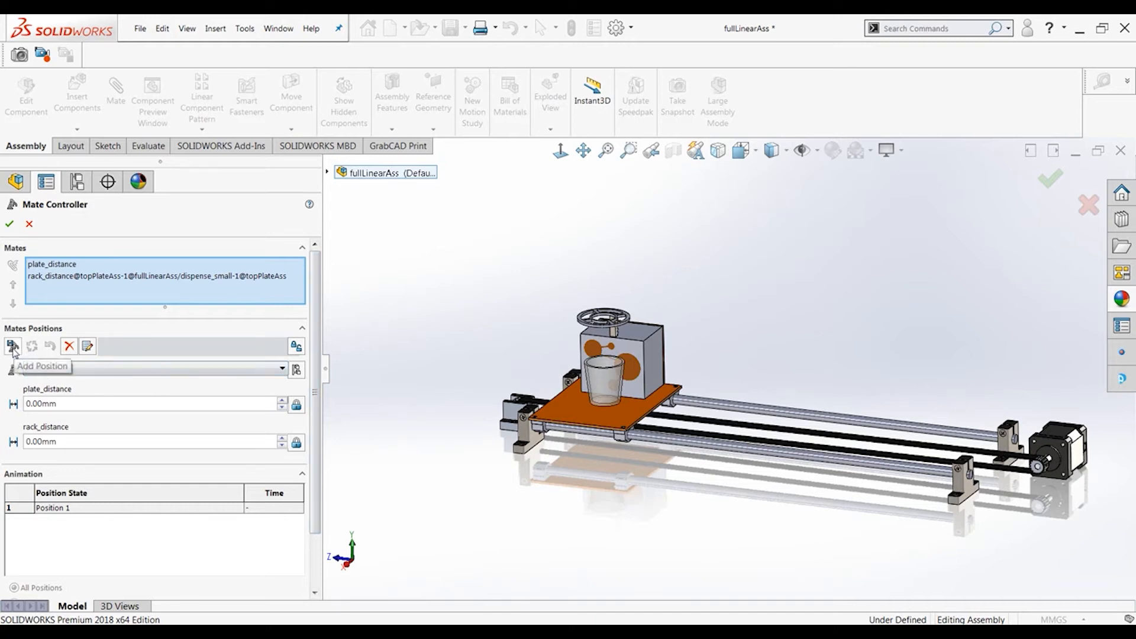
Step: Add Position 2 with plate_distance at 96.66mm, sliding the plate under the dispenser
left_click(12, 346)
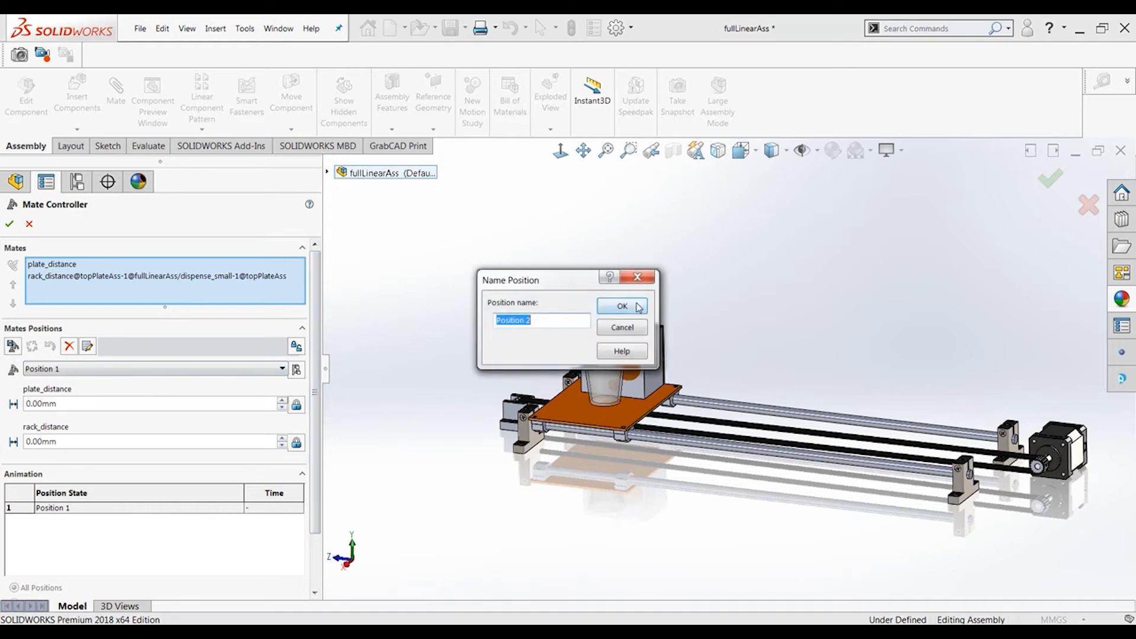
left_click(620, 305)
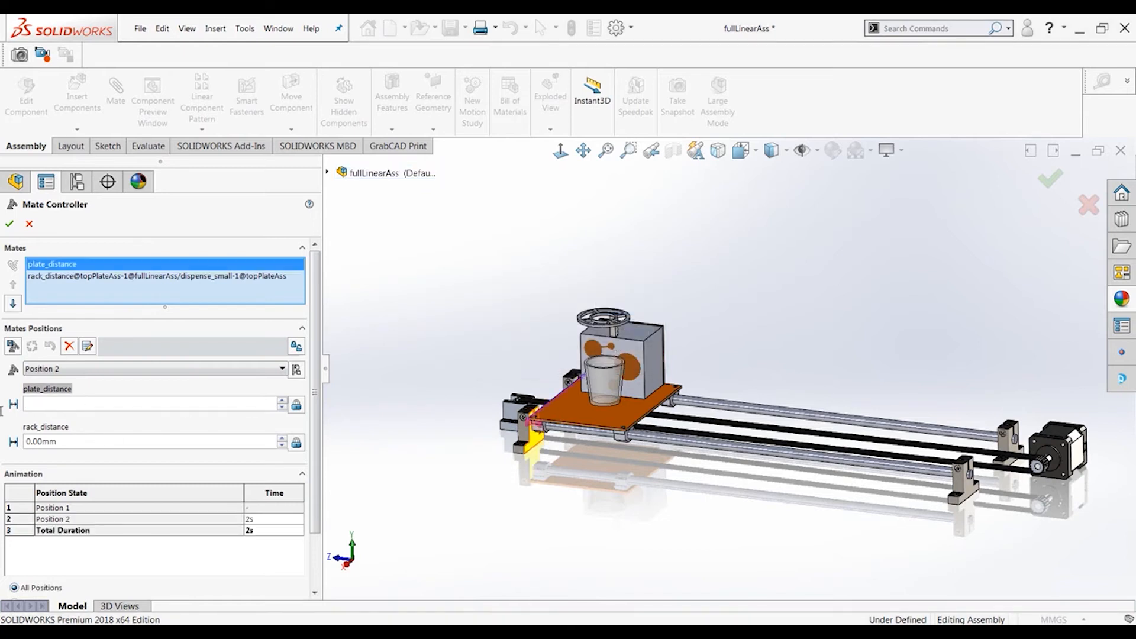
left_click(144, 403)
type("96.66")
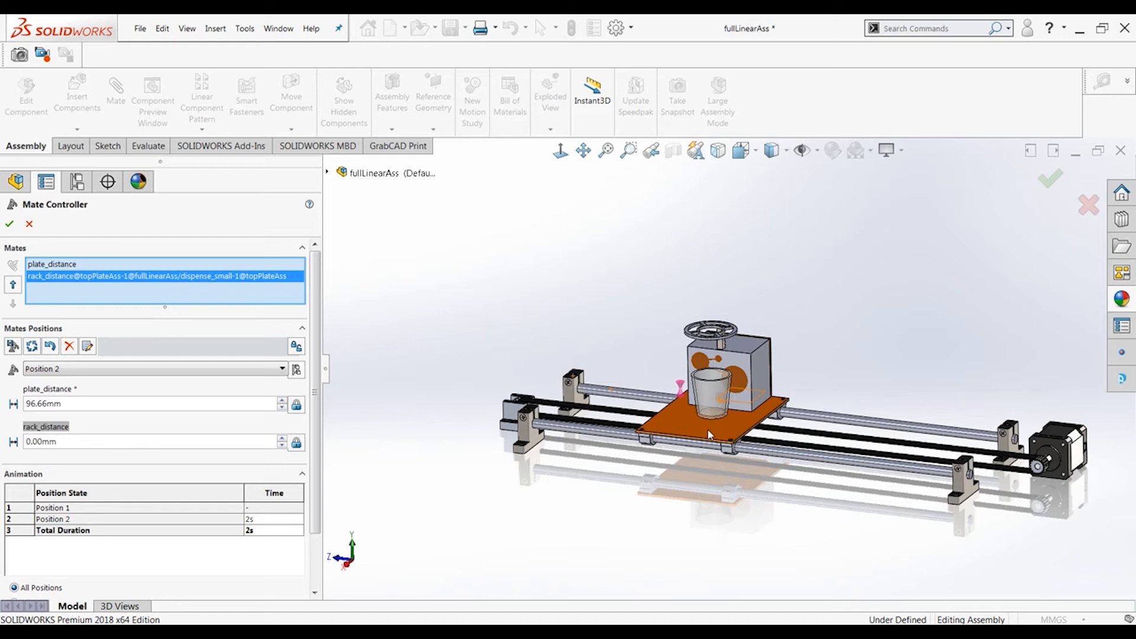
mouse_move(703, 261)
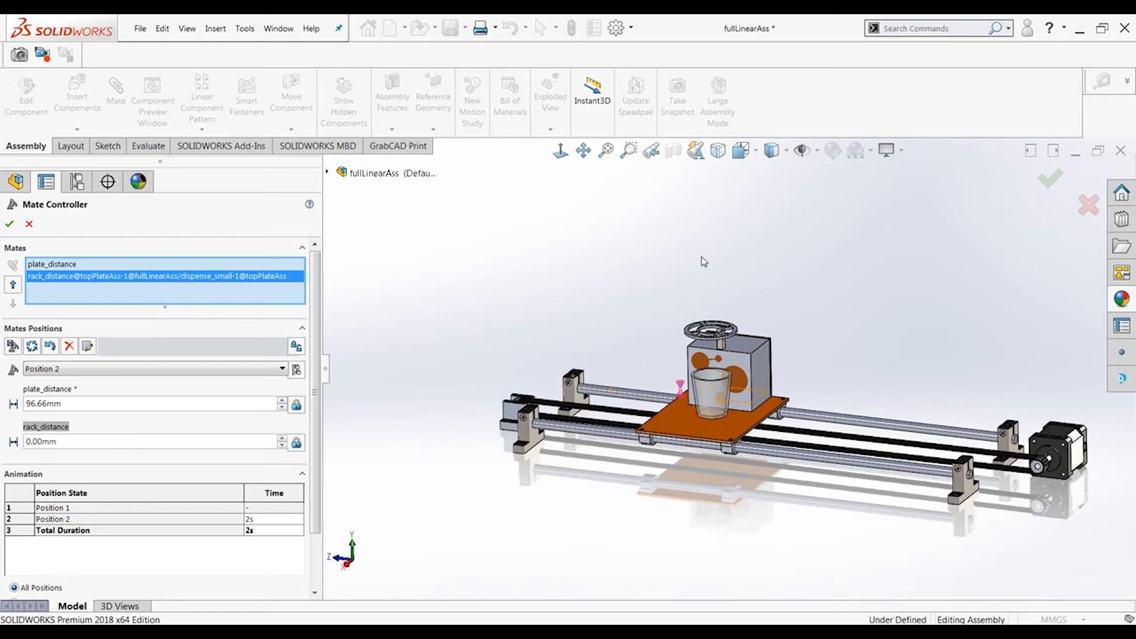
left_click(144, 441)
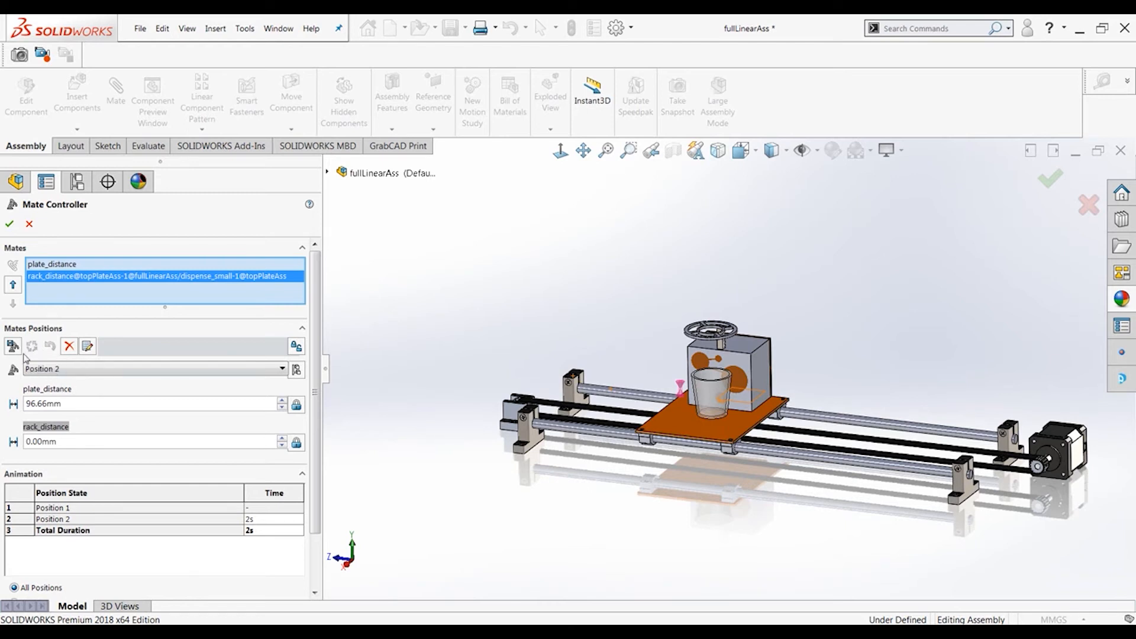
Step: Add Position 3 with rack_distance raised to 10.00mm while the plate stays at 96.66mm
left_click(11, 346)
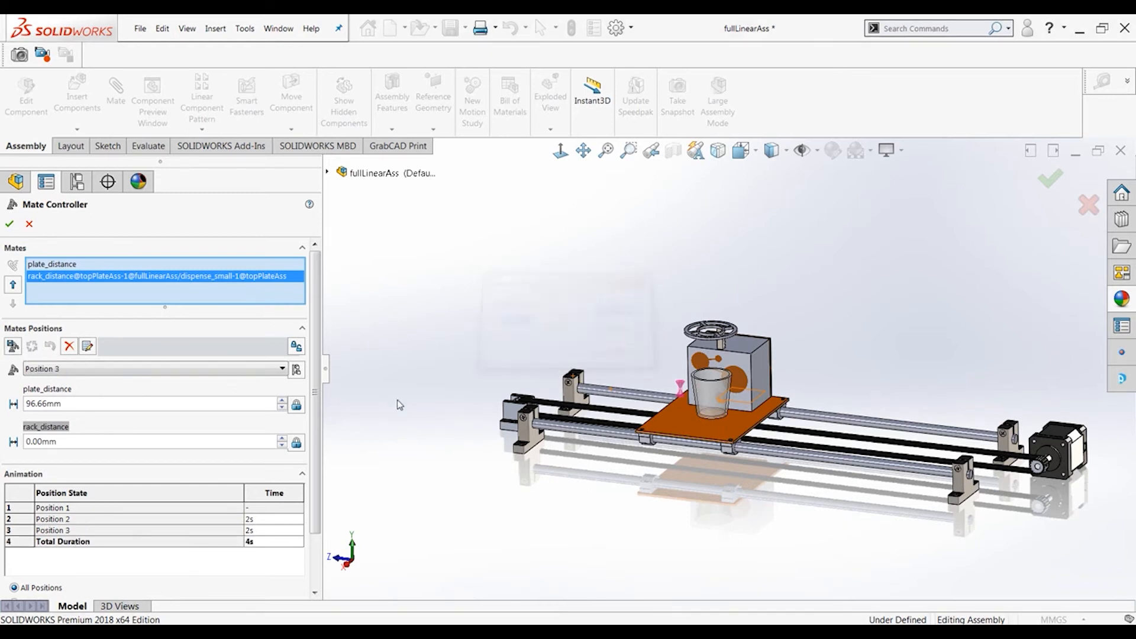
left_click(51, 264)
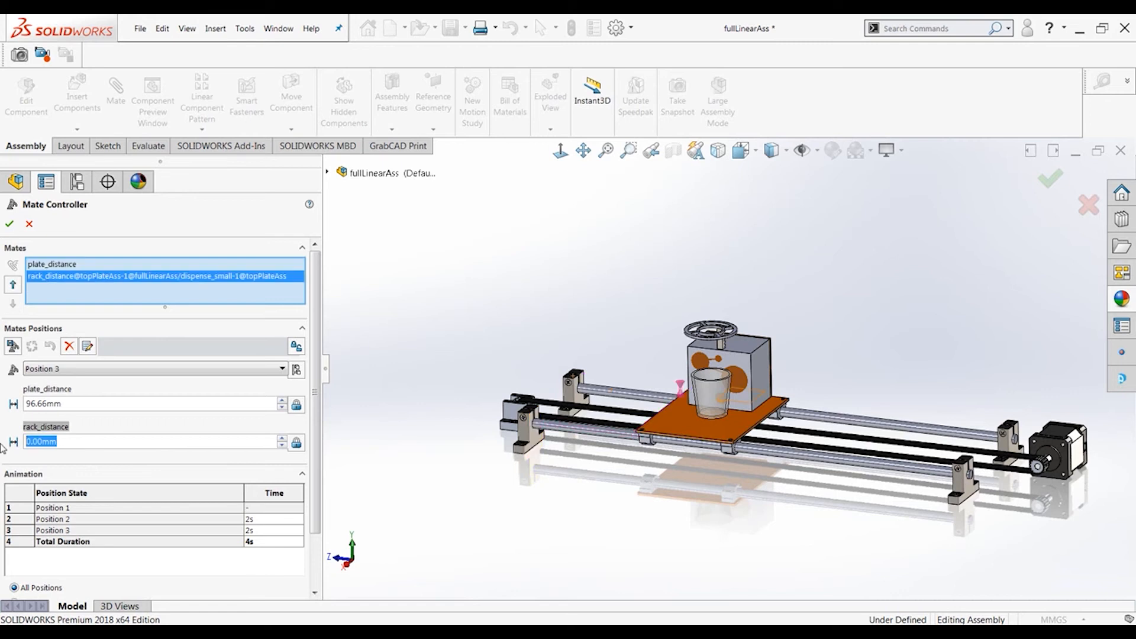
type("10.00mm")
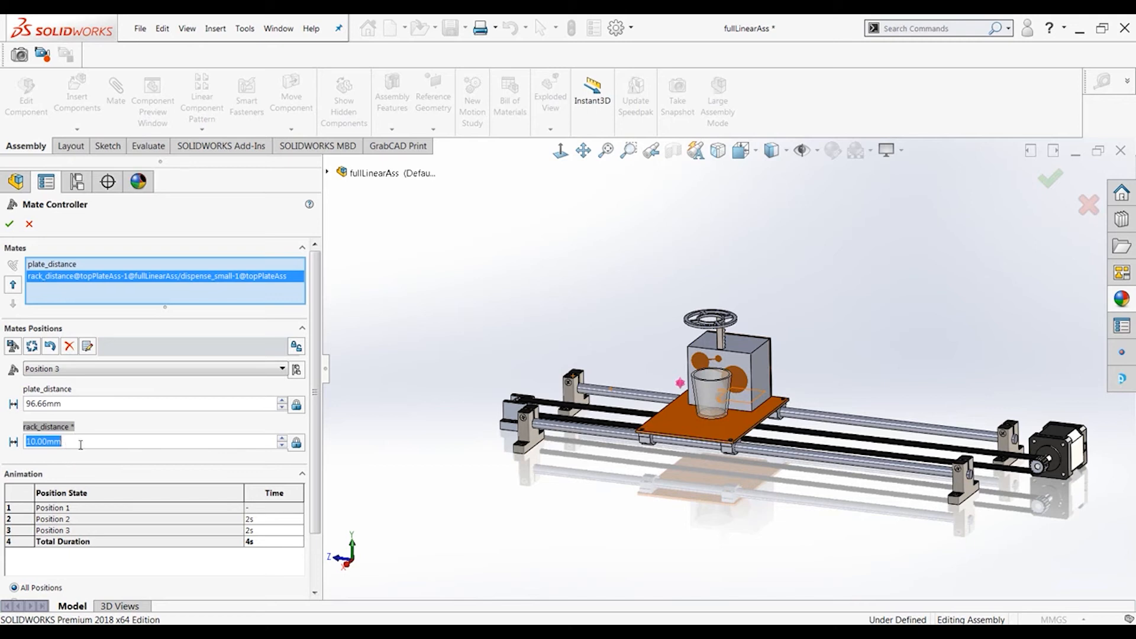
mouse_move(727, 288)
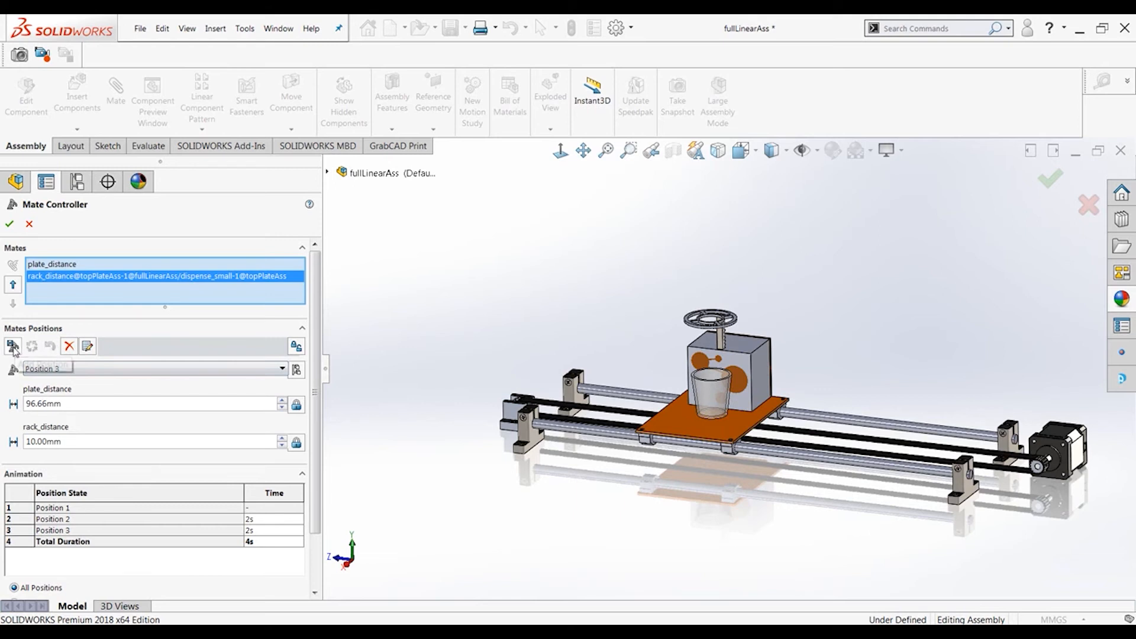
Step: Add Position 4 with rack_distance 0mm and Position 5 with plate_distance 0mm, total 8s
left_click(13, 346)
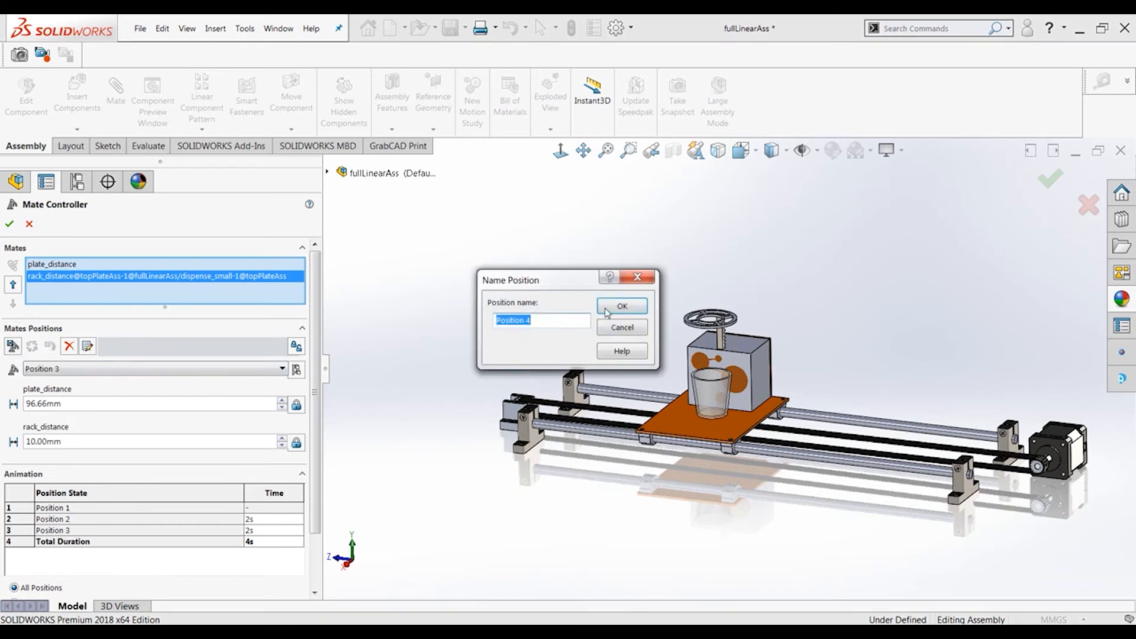
left_click(620, 305)
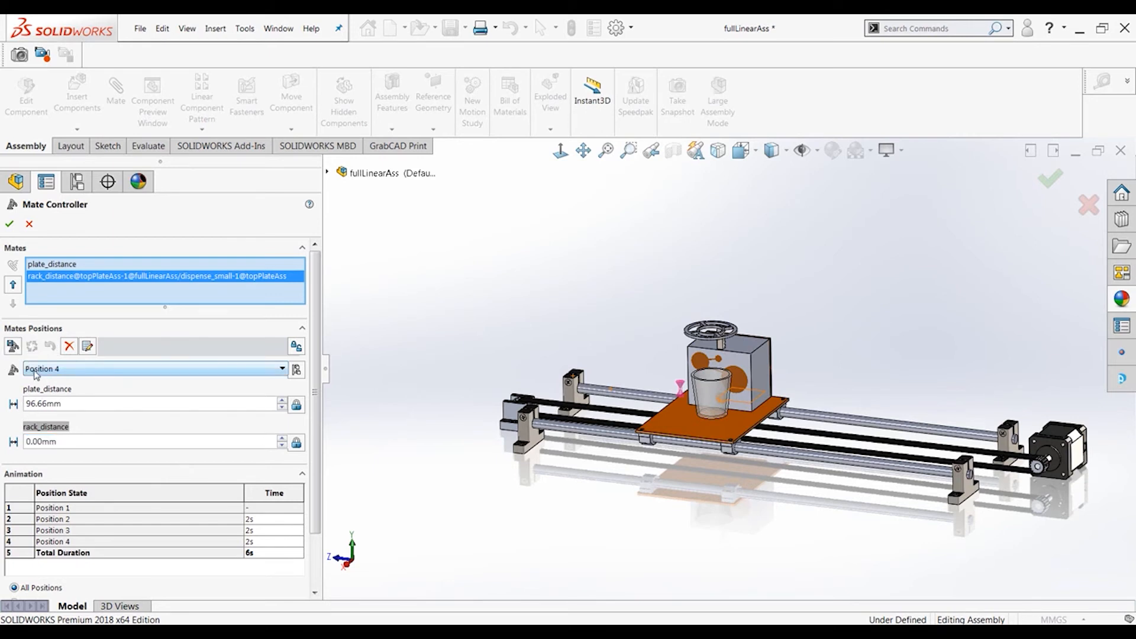
left_click(12, 346)
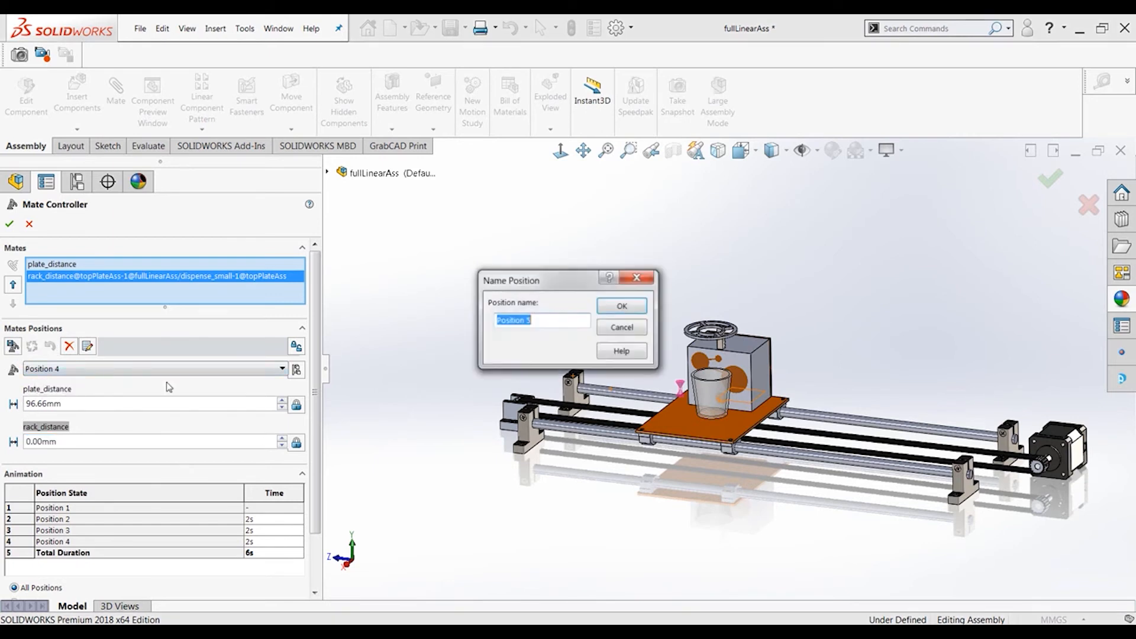
left_click(619, 305)
type("0")
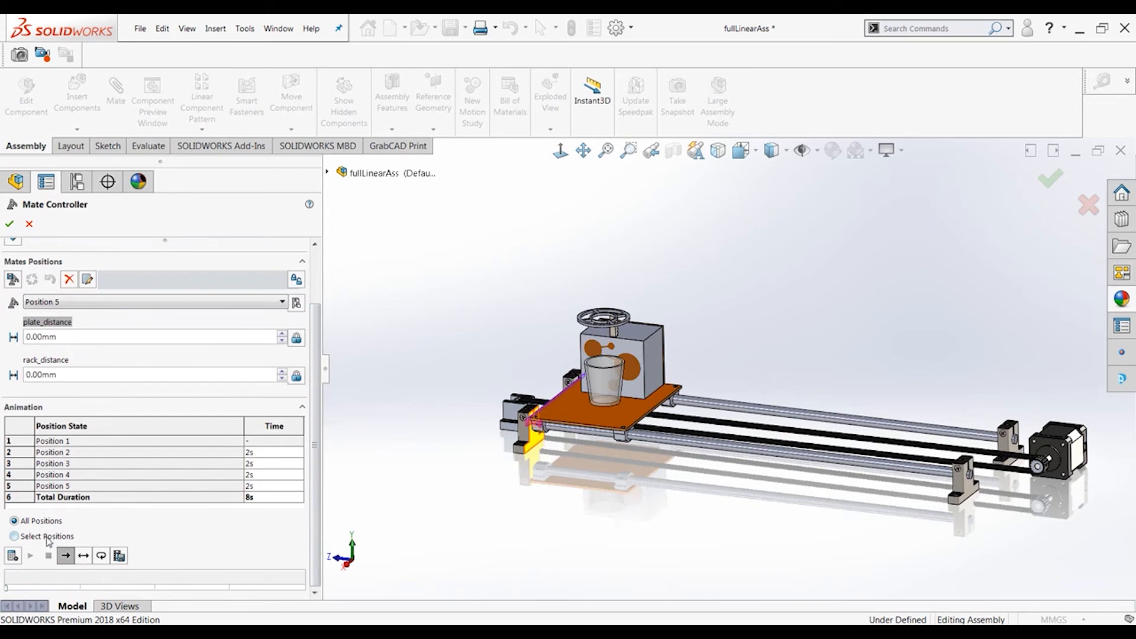
Step: Keep All Positions selected and calculate the 8-second animation through the five positions
left_click(13, 536)
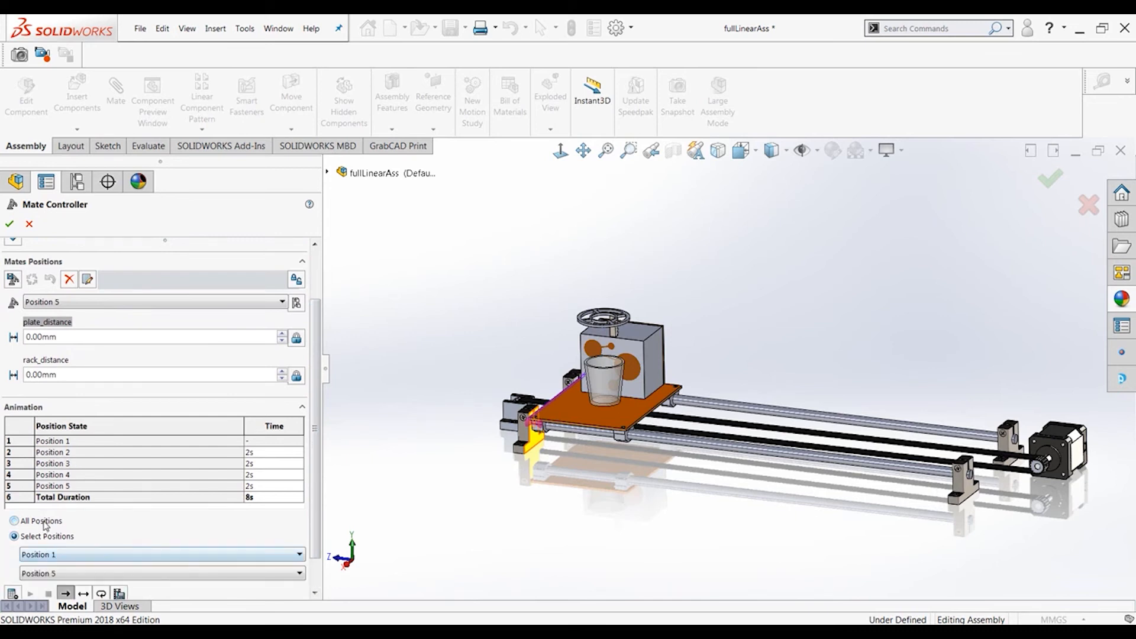
left_click(14, 521)
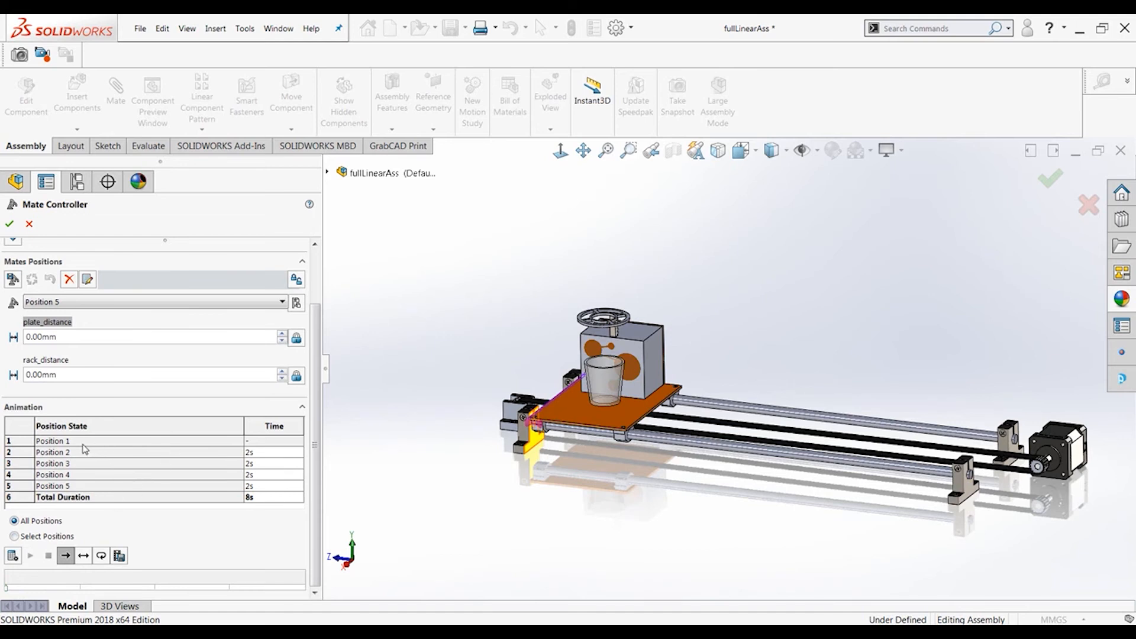
mouse_move(267, 454)
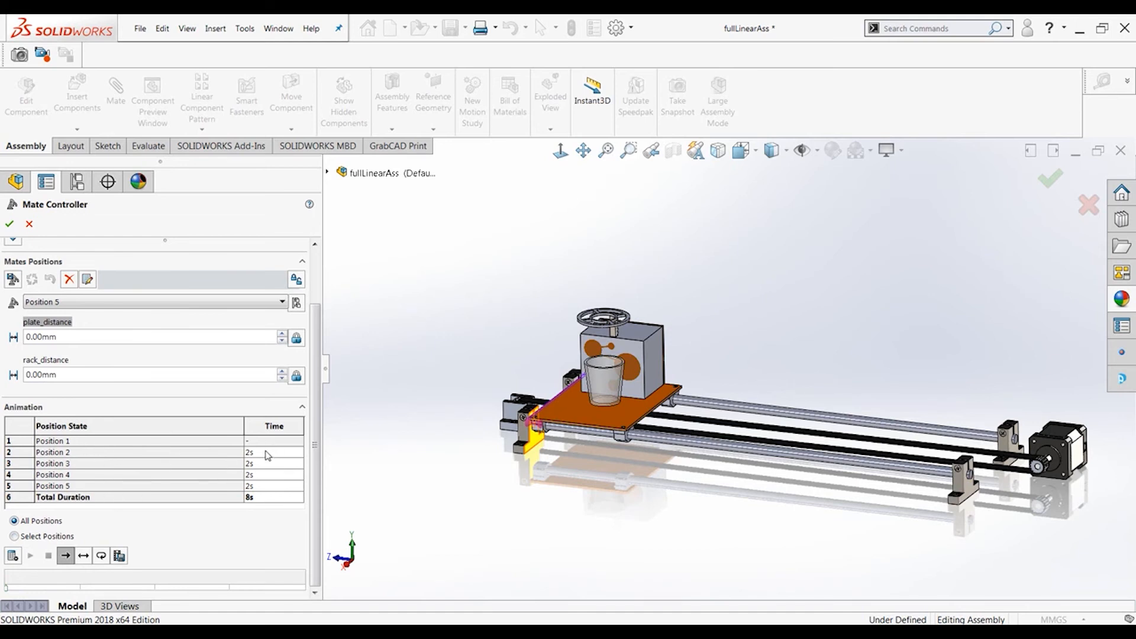
mouse_move(264, 486)
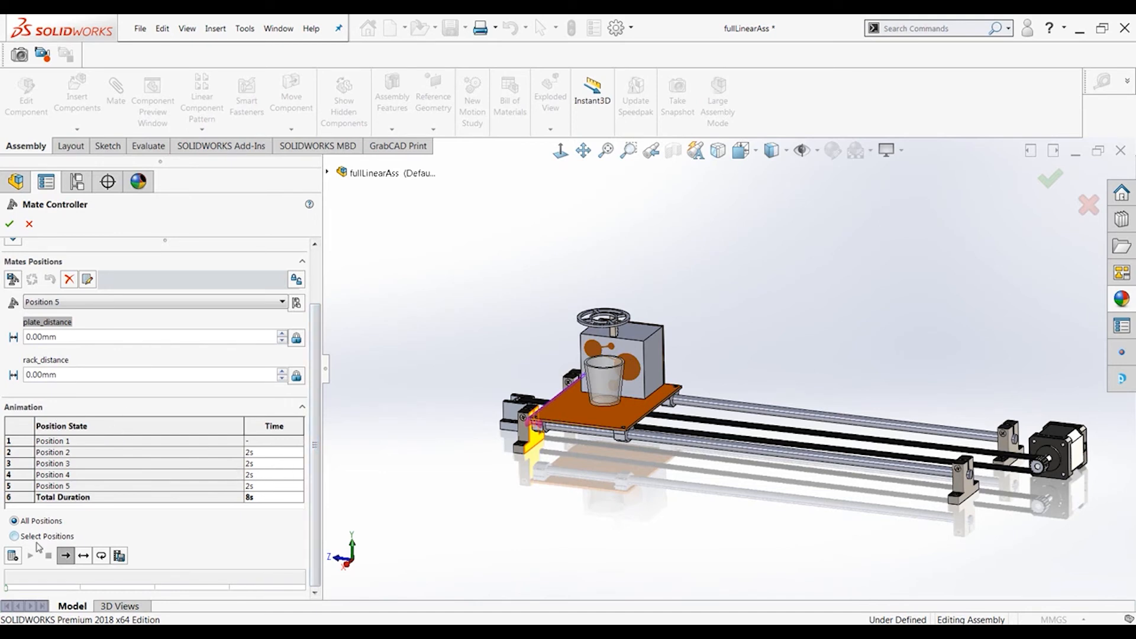
mouse_move(13, 555)
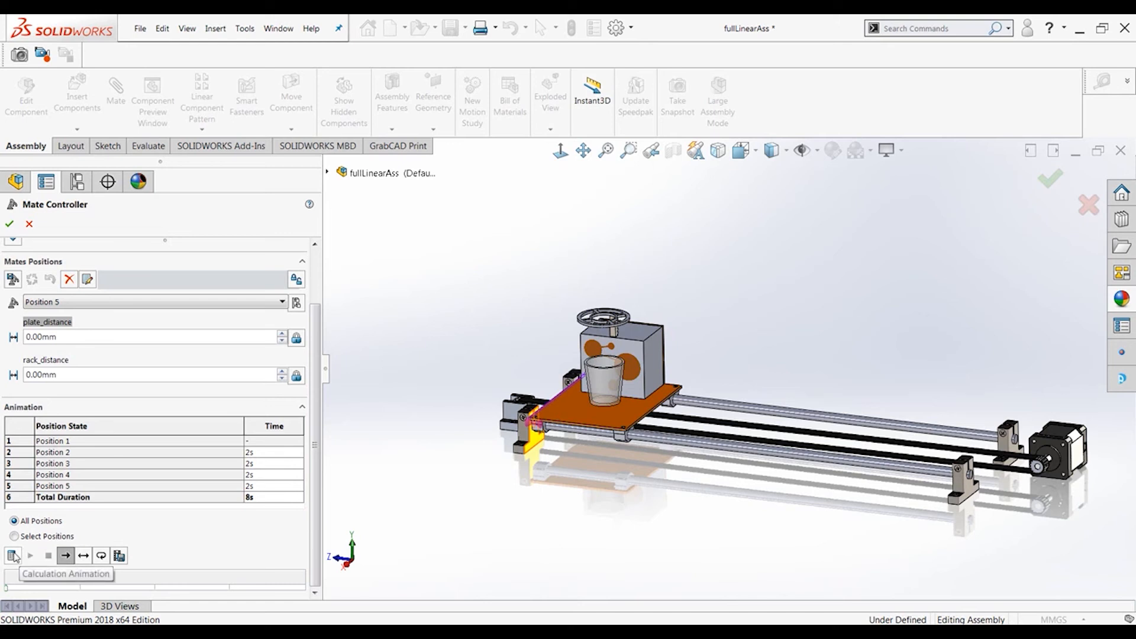
left_click(28, 555)
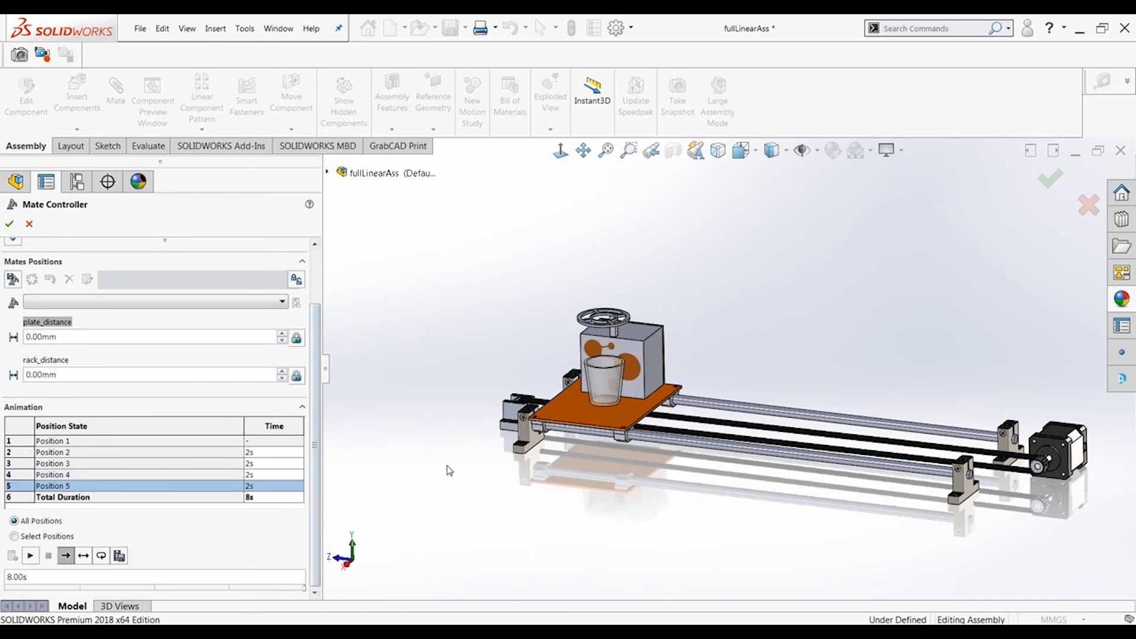
mouse_move(610, 335)
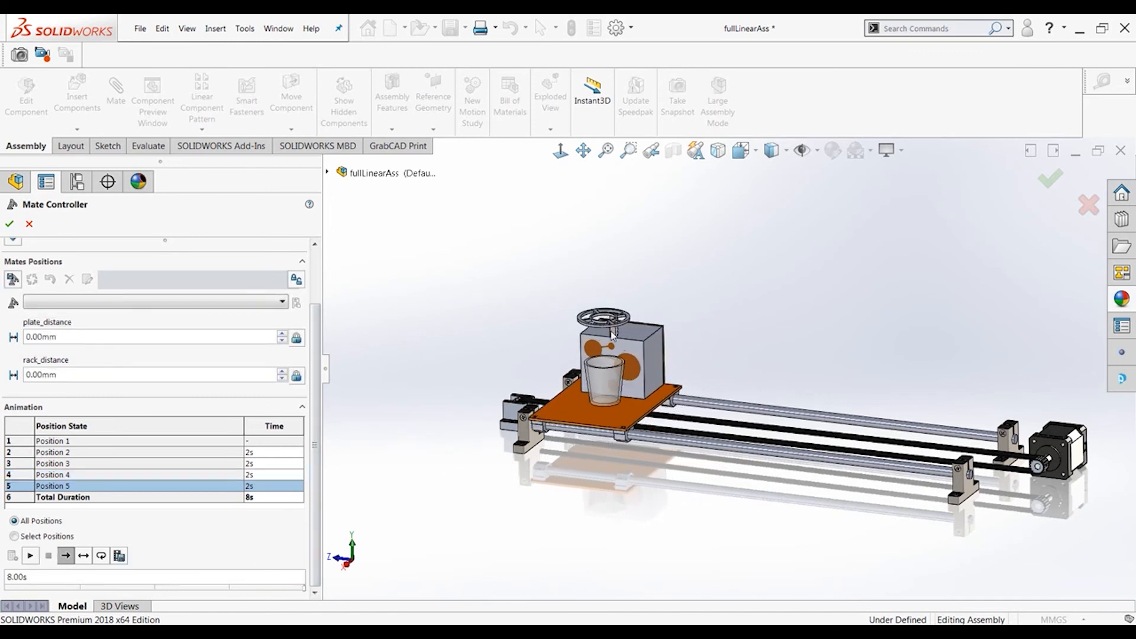
mouse_move(710, 384)
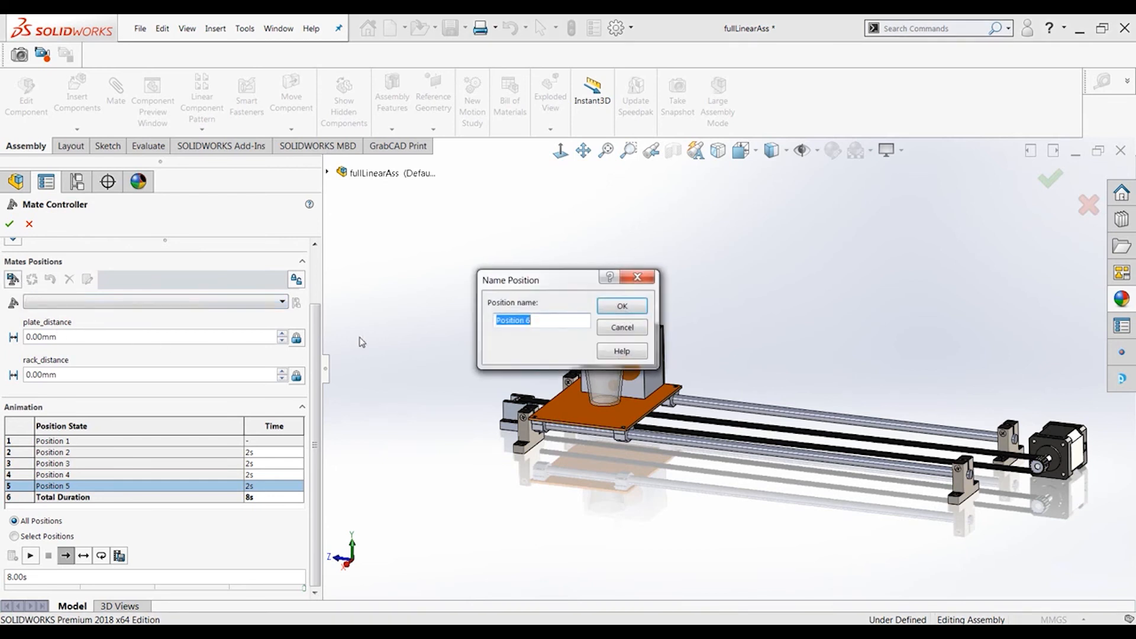
Step: Create position 'hold' with plate_distance 96.66 mm and rack_distance 10.00 mm
left_click(621, 306)
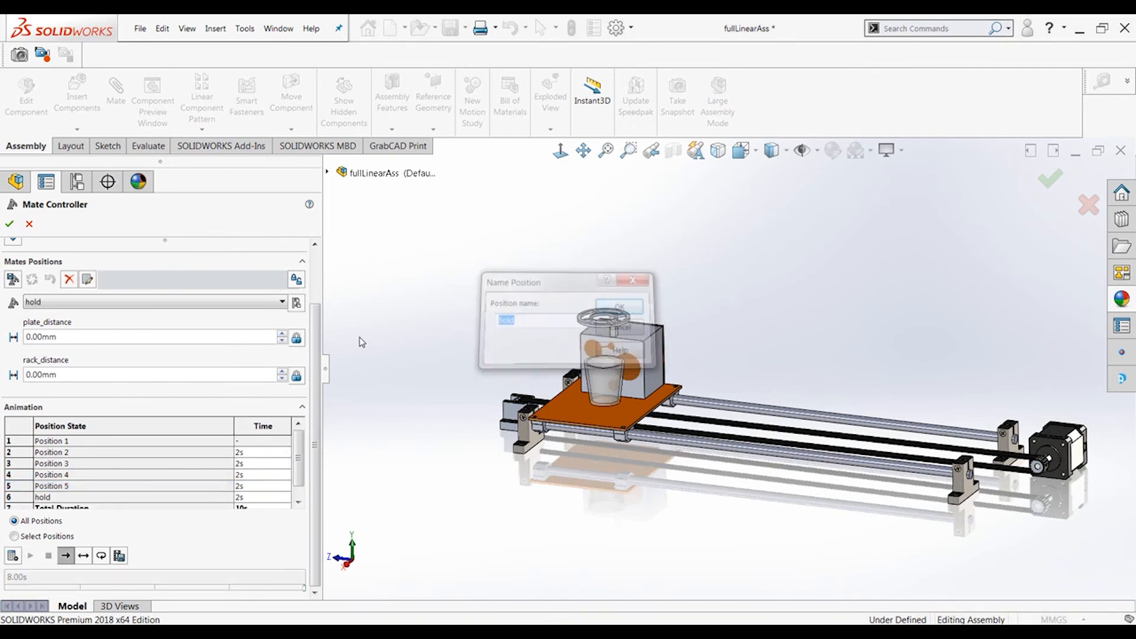
left_click(618, 307)
type("10")
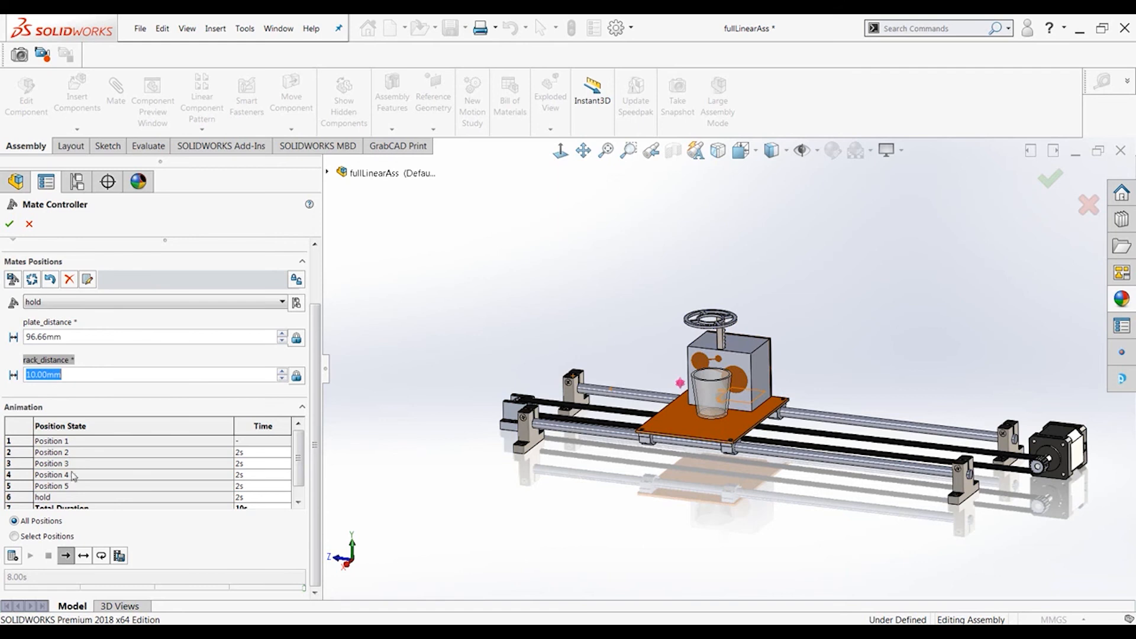
mouse_move(81, 475)
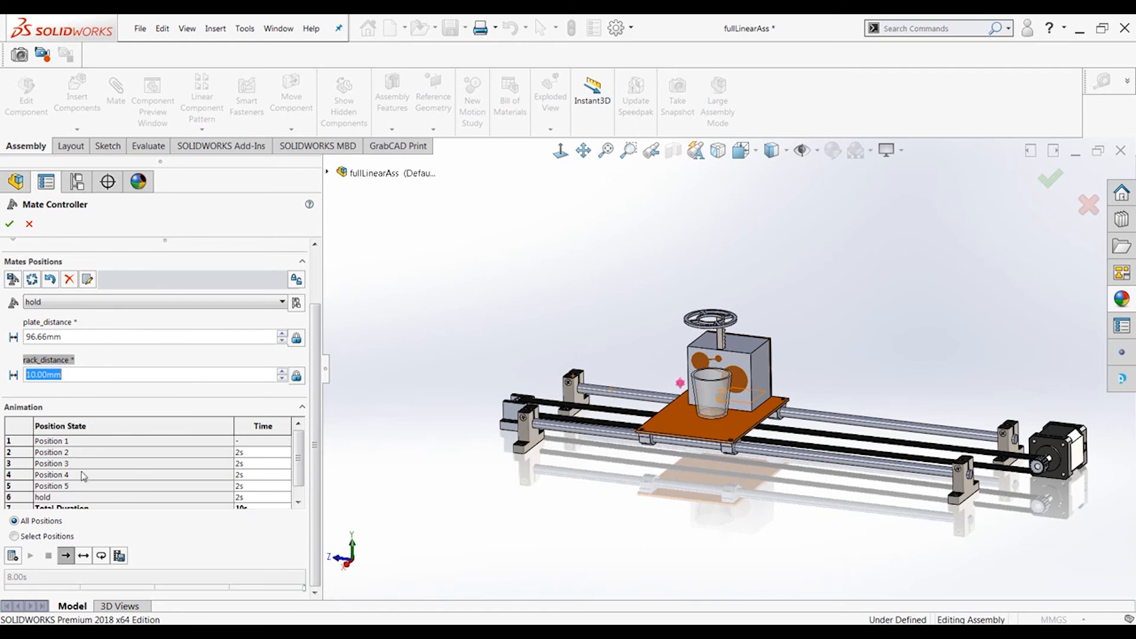
mouse_move(93, 321)
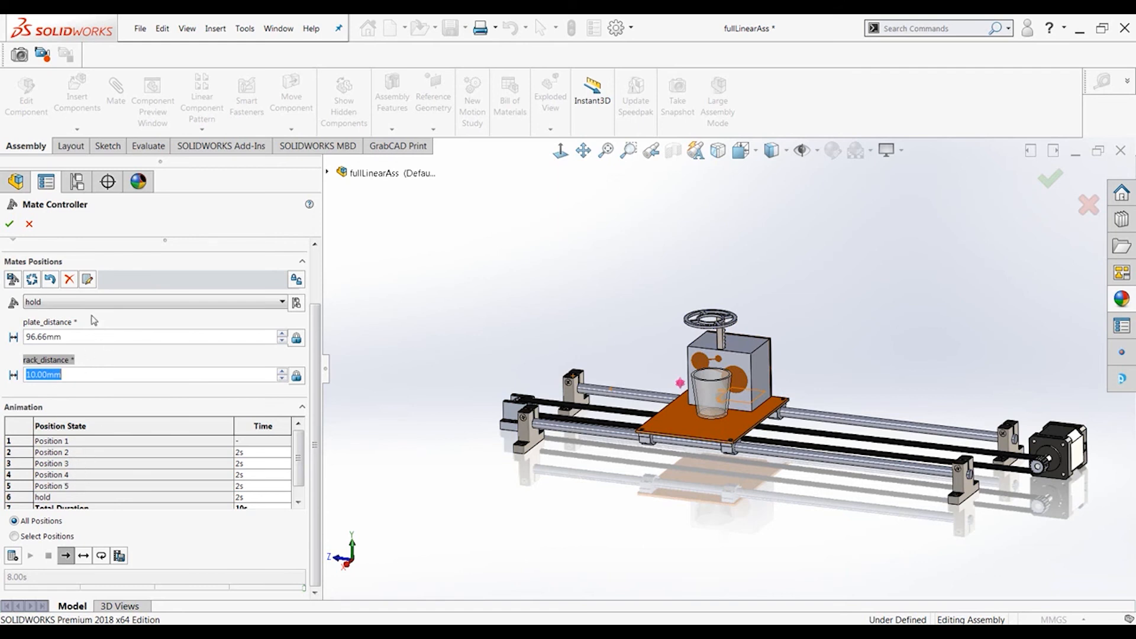
mouse_move(124, 370)
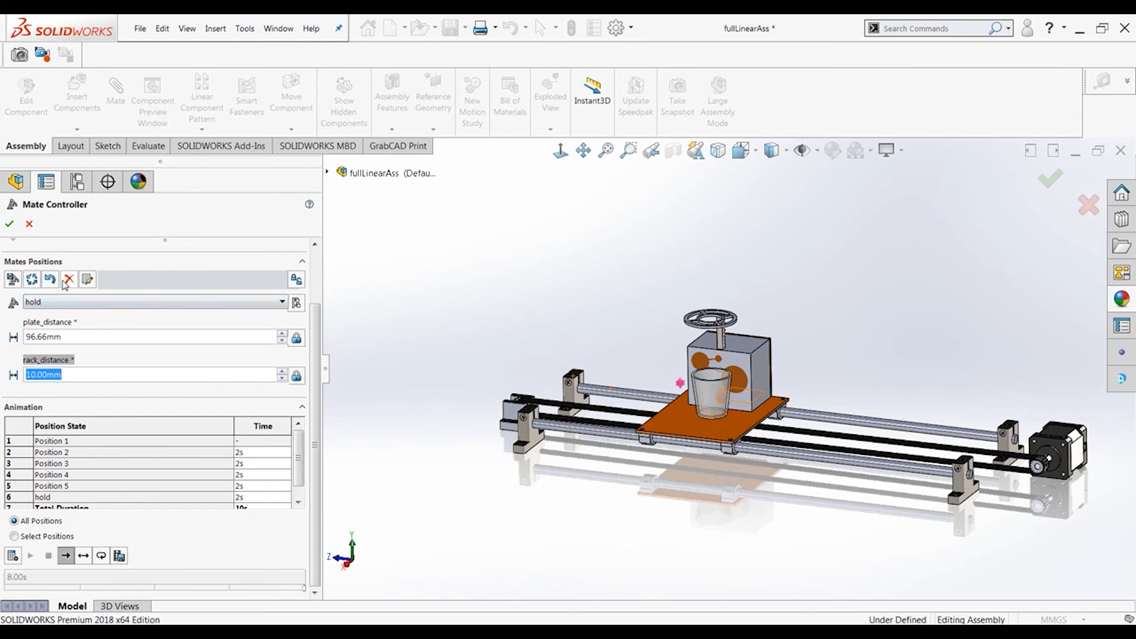
Step: Reorder hold up two places so it sits between Position 3 and Position 4
left_click(86, 280)
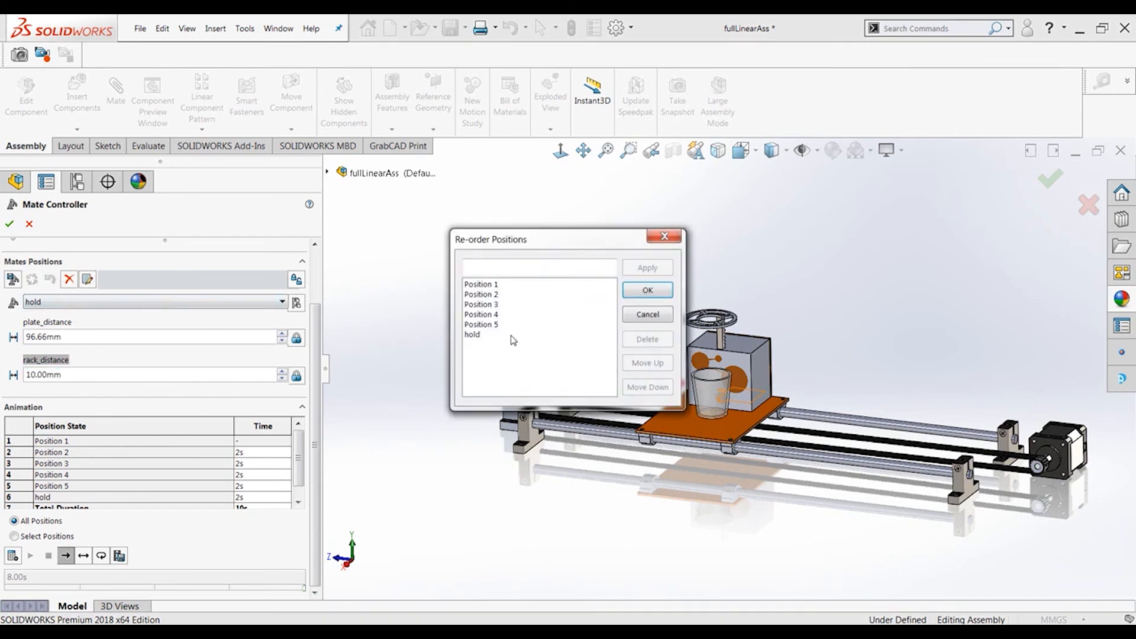
left_click(646, 363)
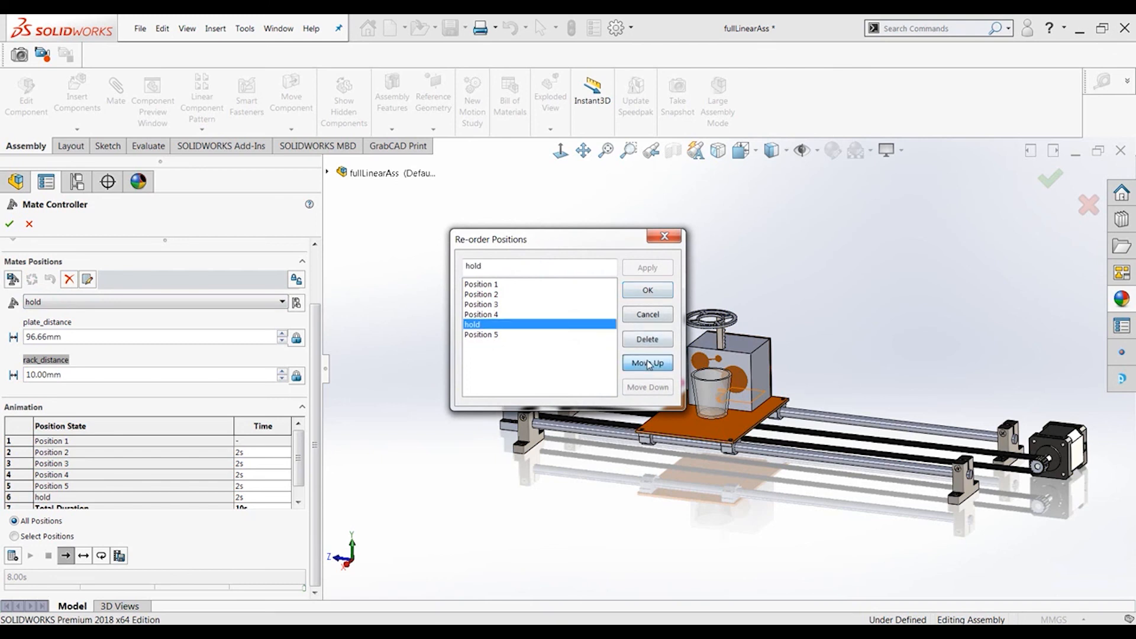
left_click(647, 362)
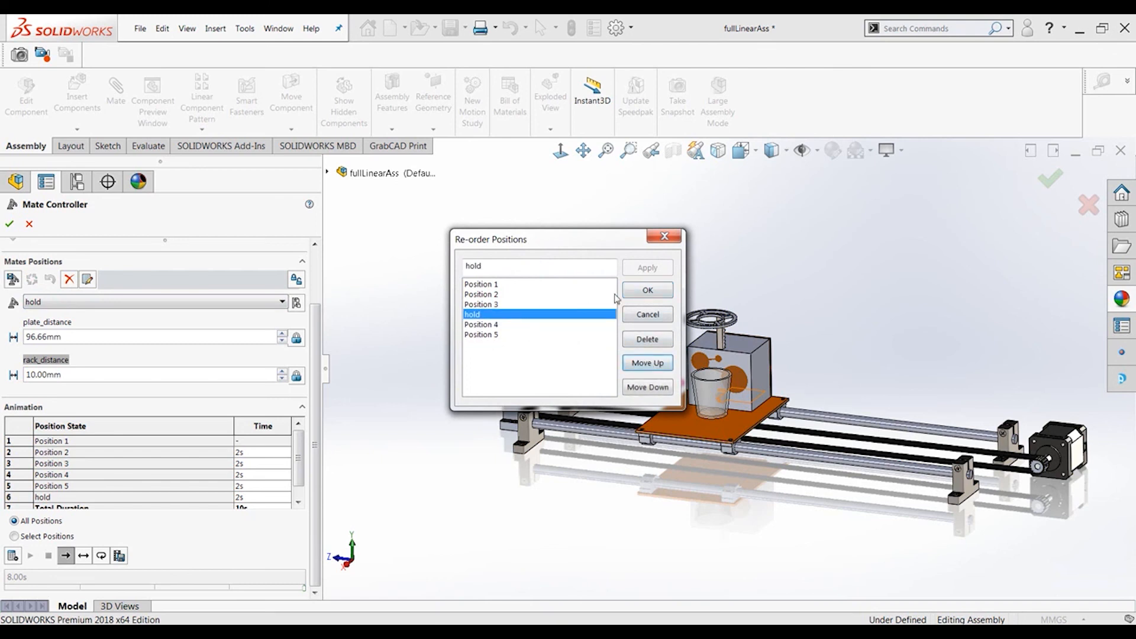
left_click(646, 290)
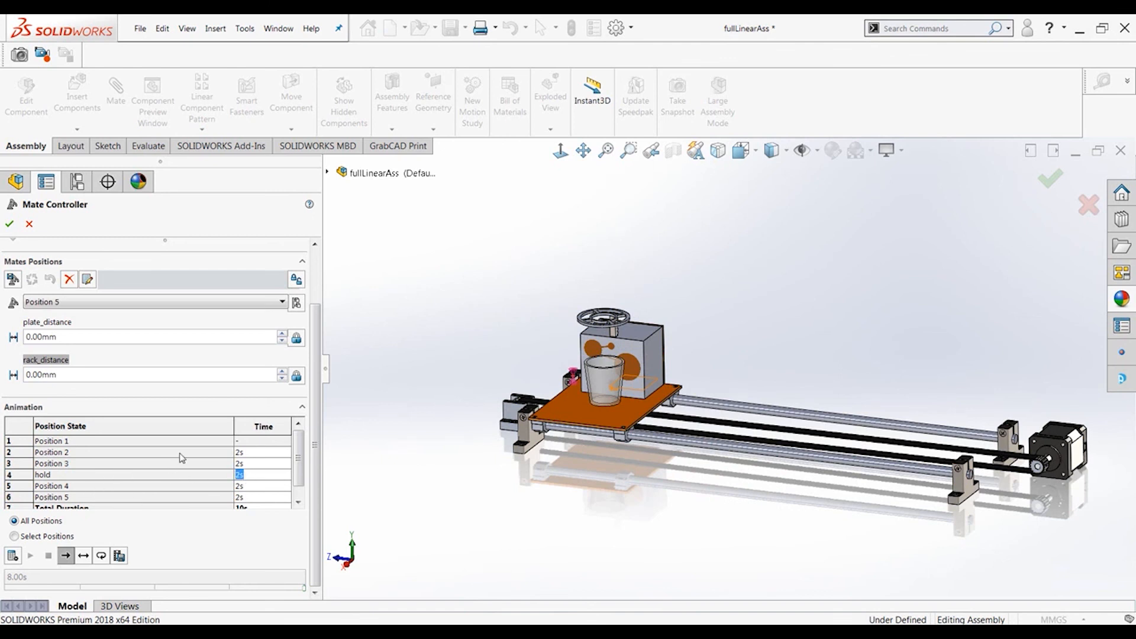
mouse_move(328, 458)
type("1")
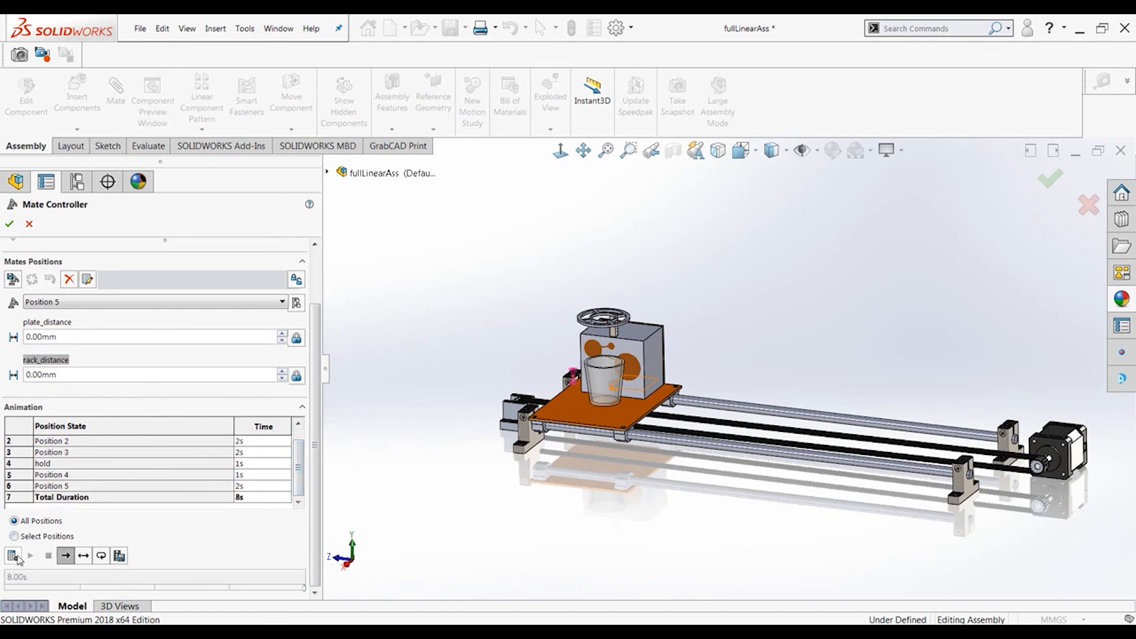
Step: Recalculate the animation so the plate pauses at hold before lowering and returning
left_click(13, 556)
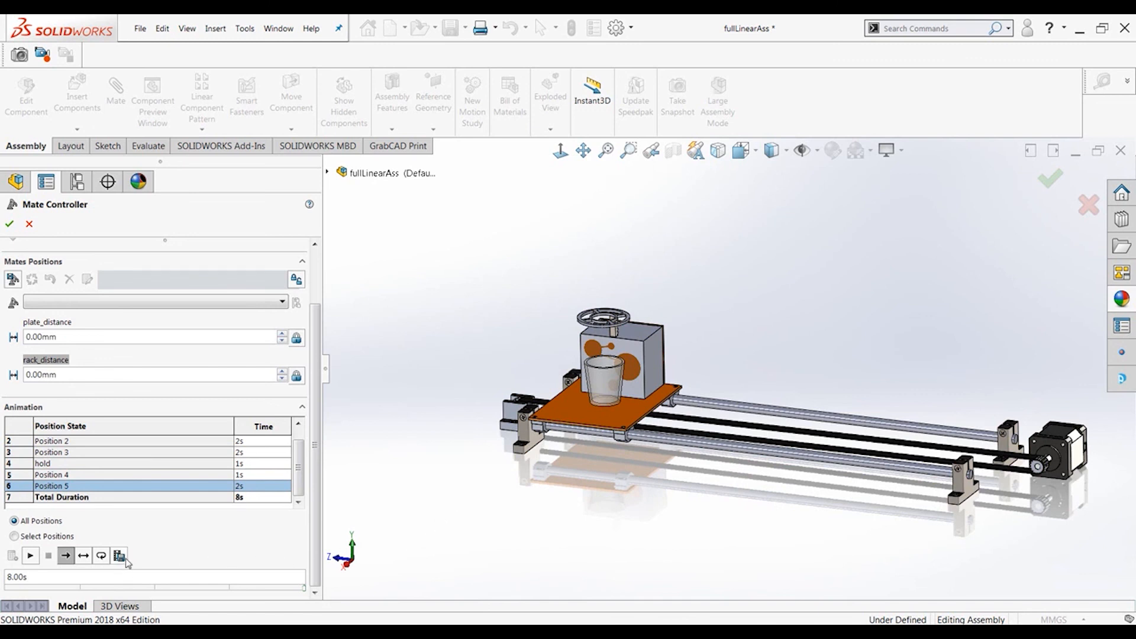
mouse_move(119, 557)
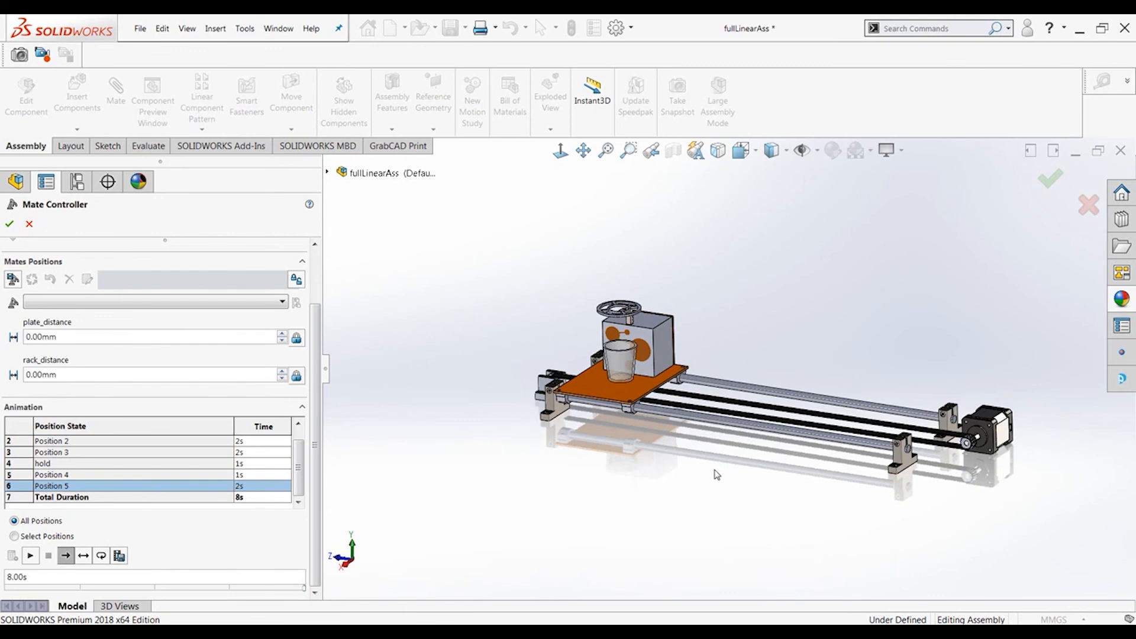
mouse_move(694, 451)
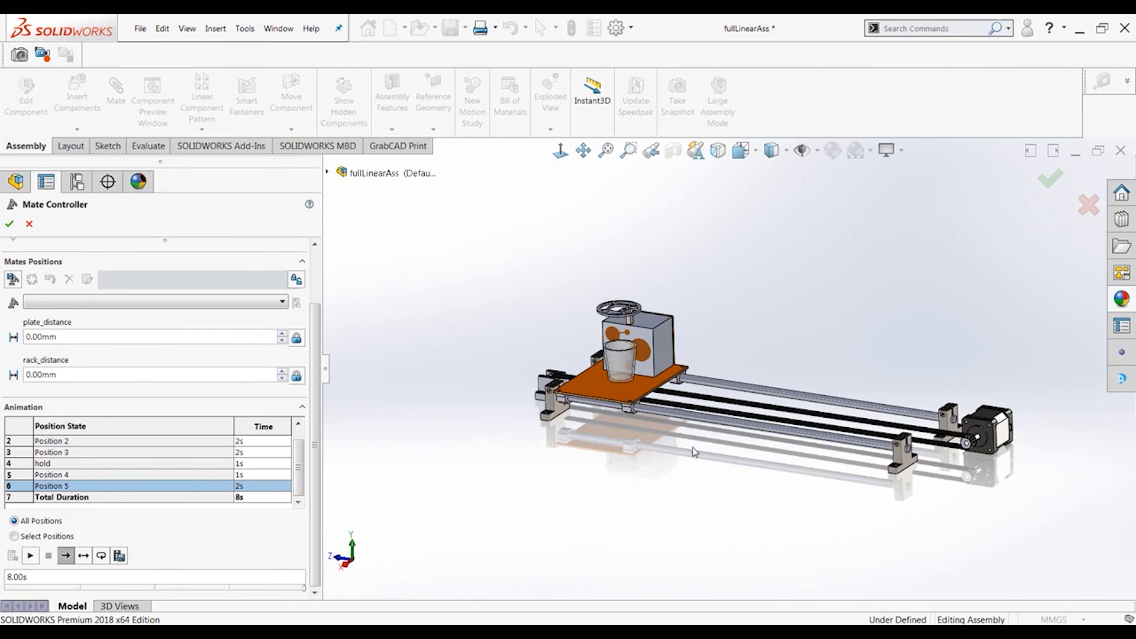